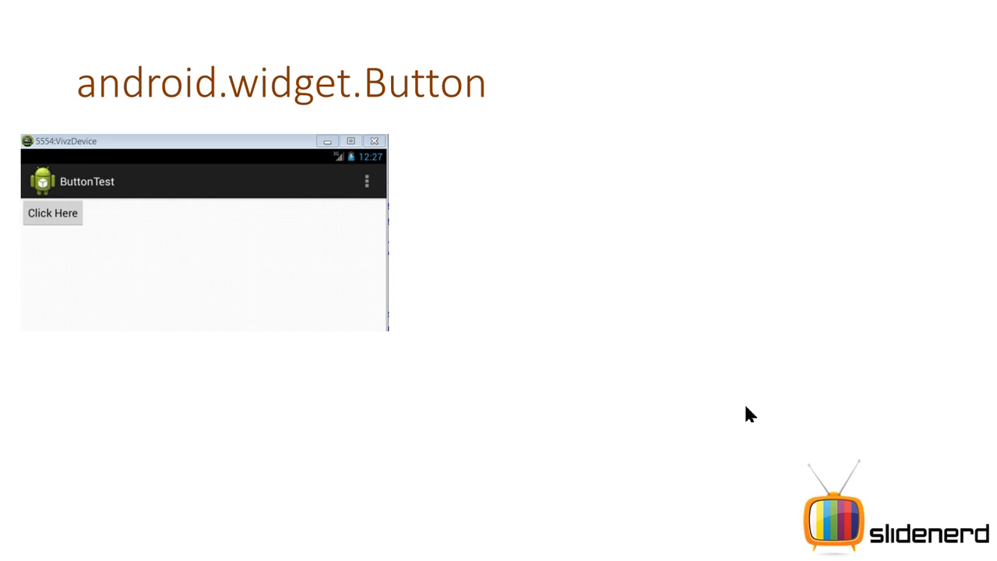
mouse_move(417, 305)
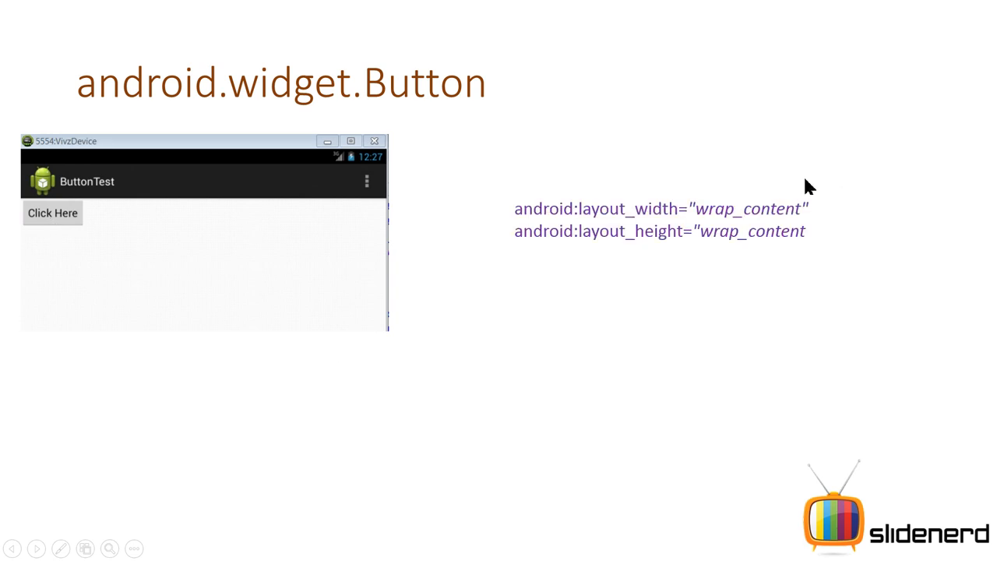
mouse_move(785, 246)
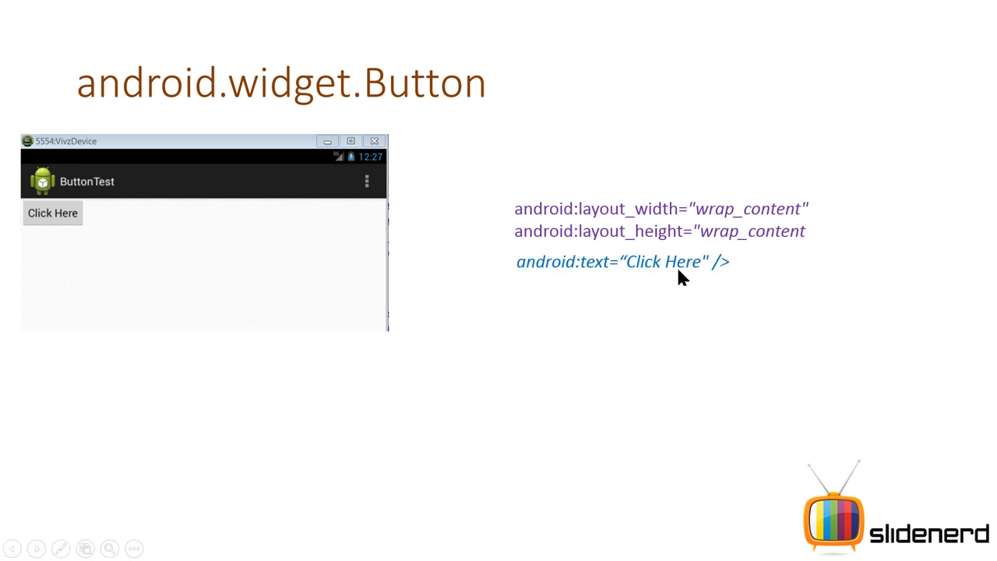
mouse_move(668, 271)
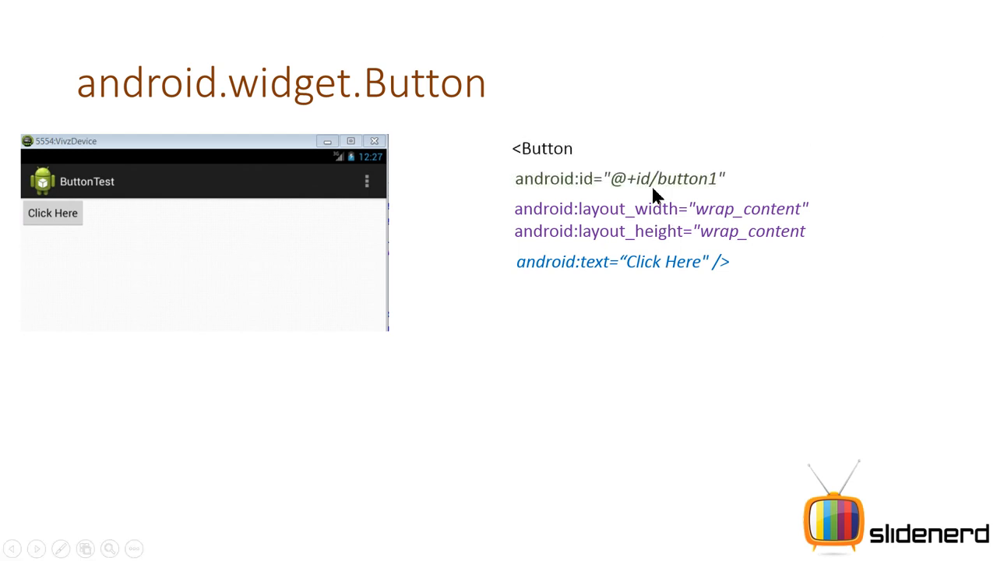
mouse_move(666, 193)
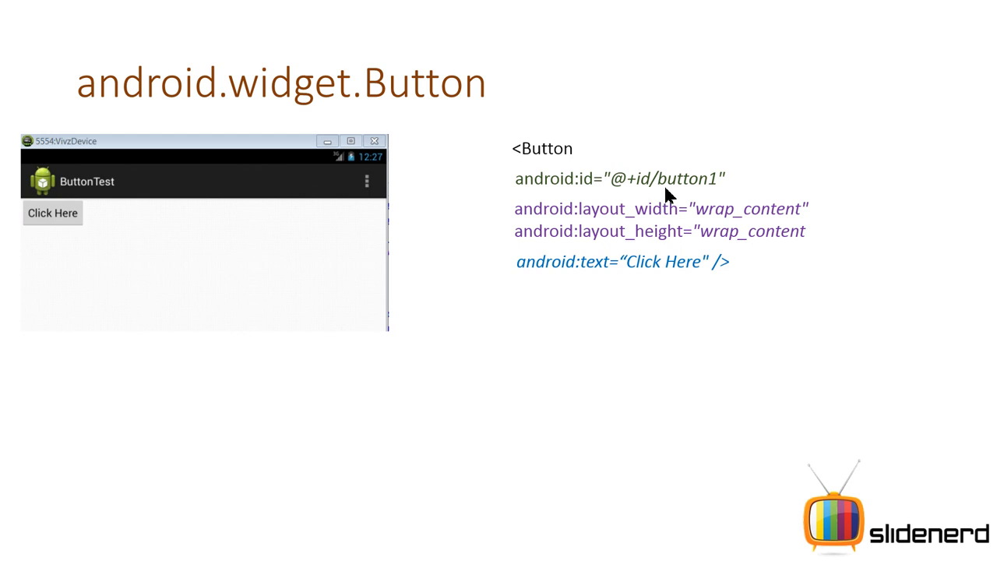
mouse_move(660, 201)
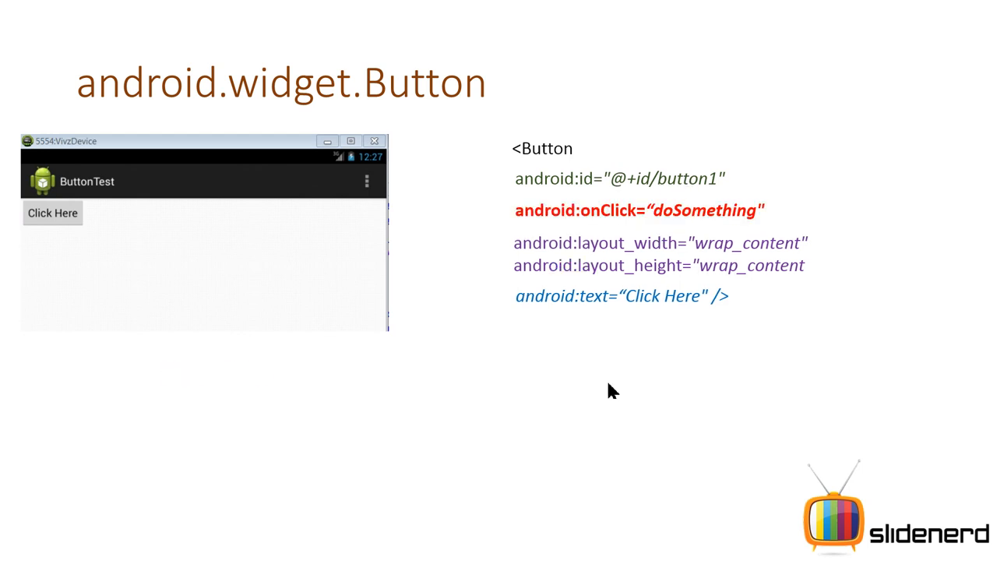
mouse_move(631, 222)
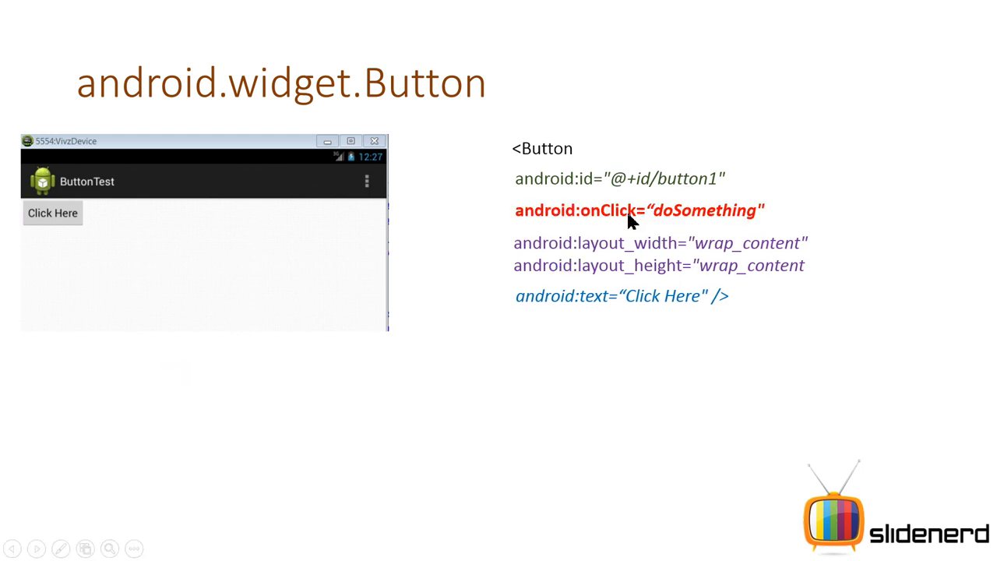
mouse_move(693, 226)
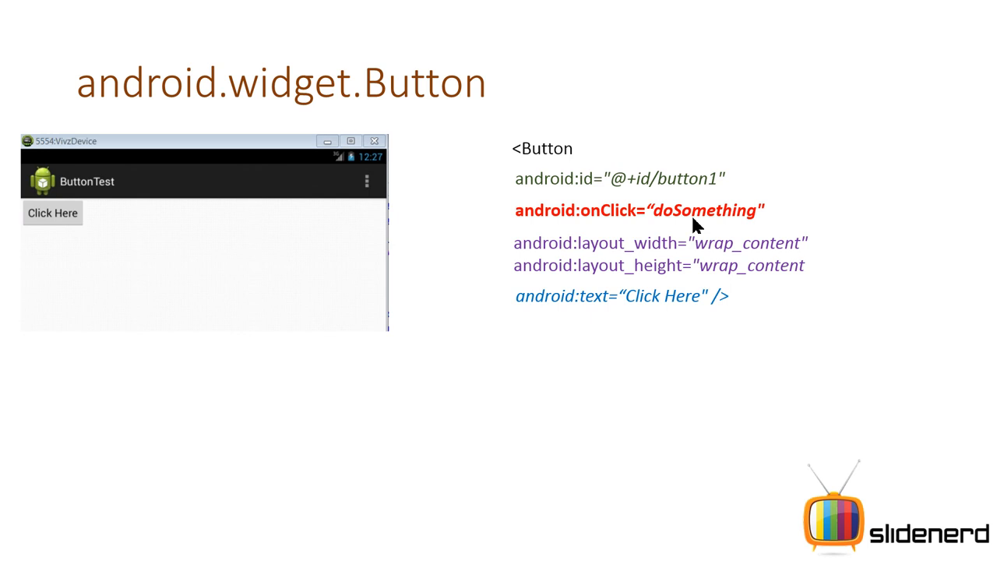
mouse_move(839, 168)
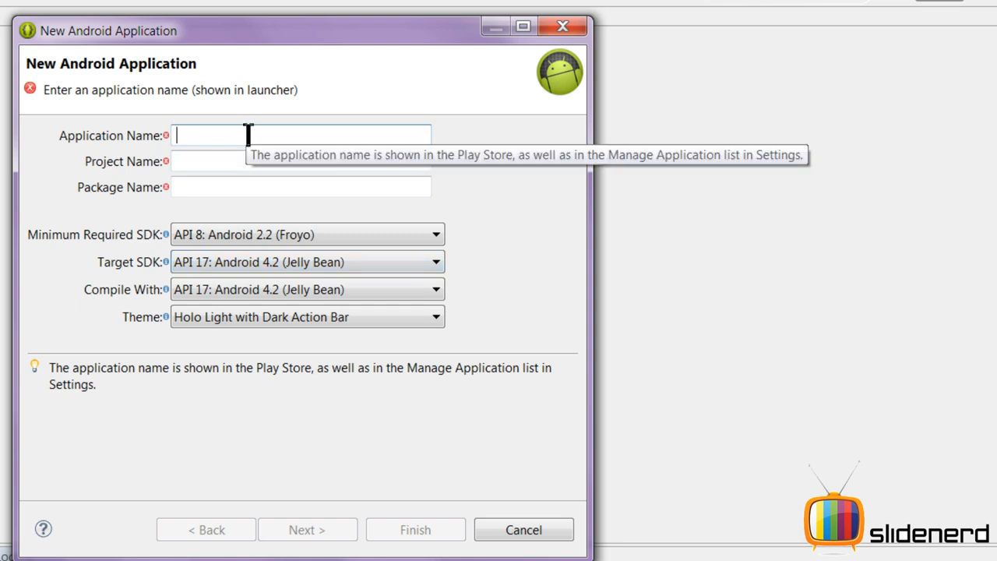
- Name the project ButtonTest with package slidenerd.vivz, keep minimum SDK API 8, and continue the wizard
text(Buttn)
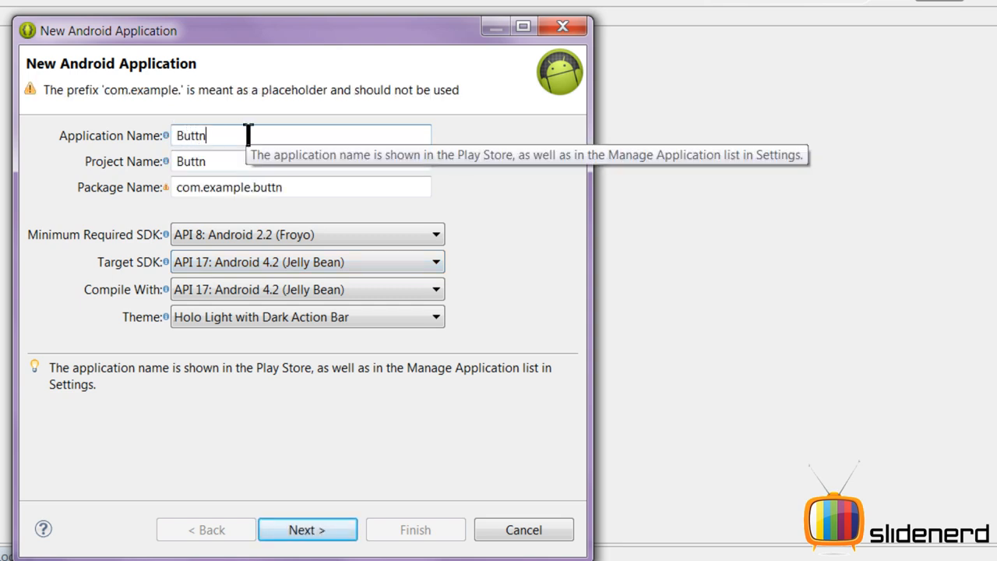
text(ButtonTest)
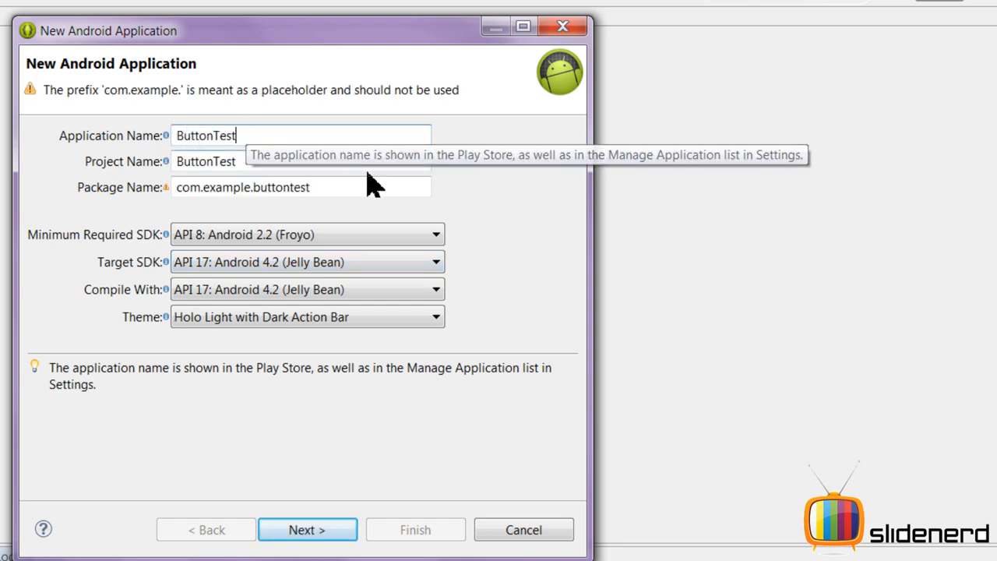
text(slidenerd.vivz)
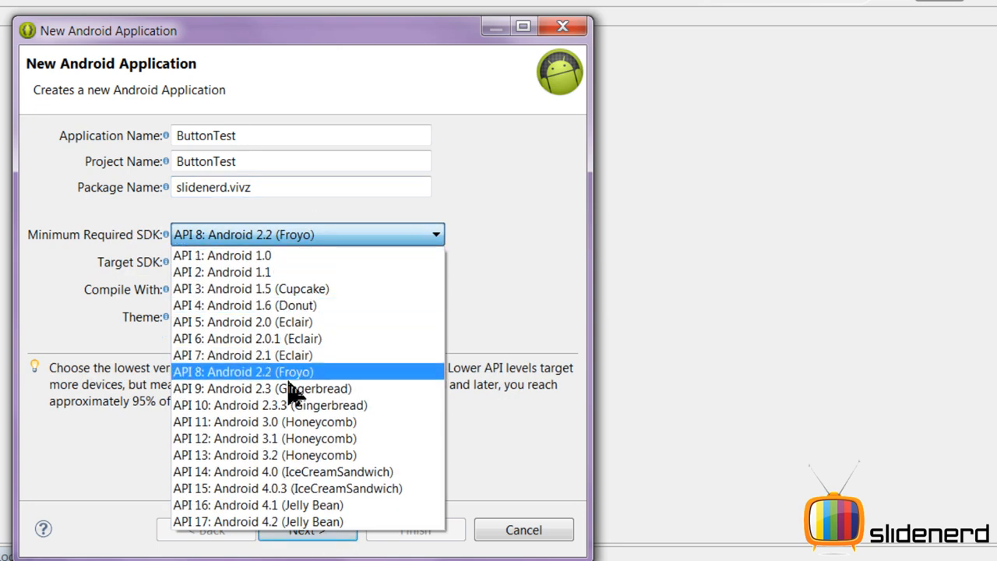
click(307, 530)
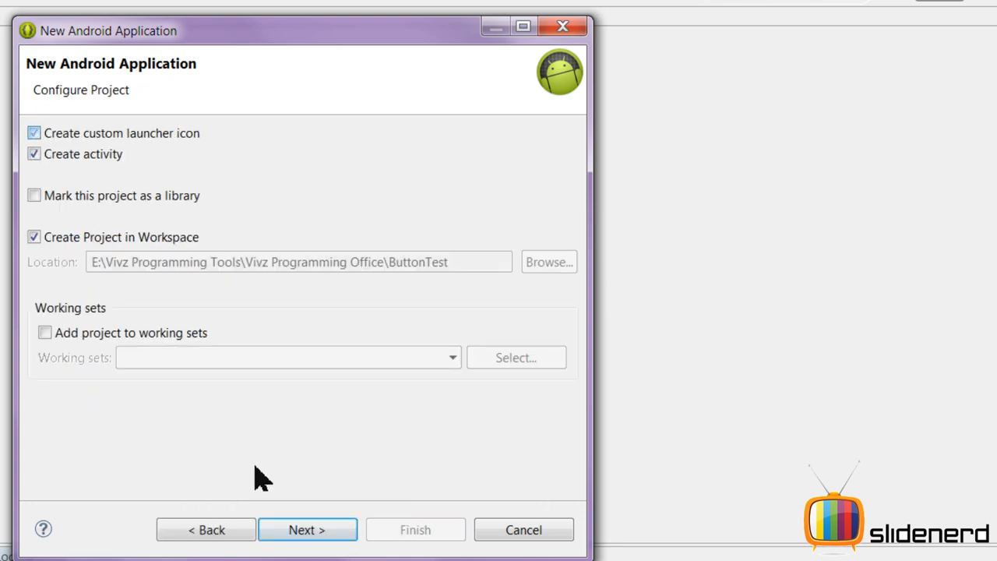
click(307, 530)
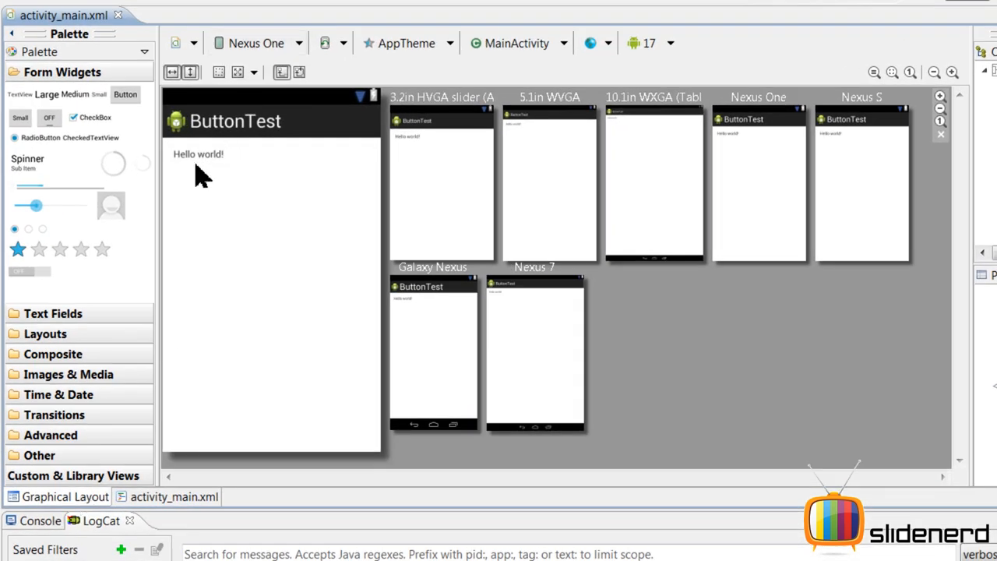
- Remove the Hello world TextView, add a Button, and make the root a horizontal LinearLayout in XML
click(198, 154)
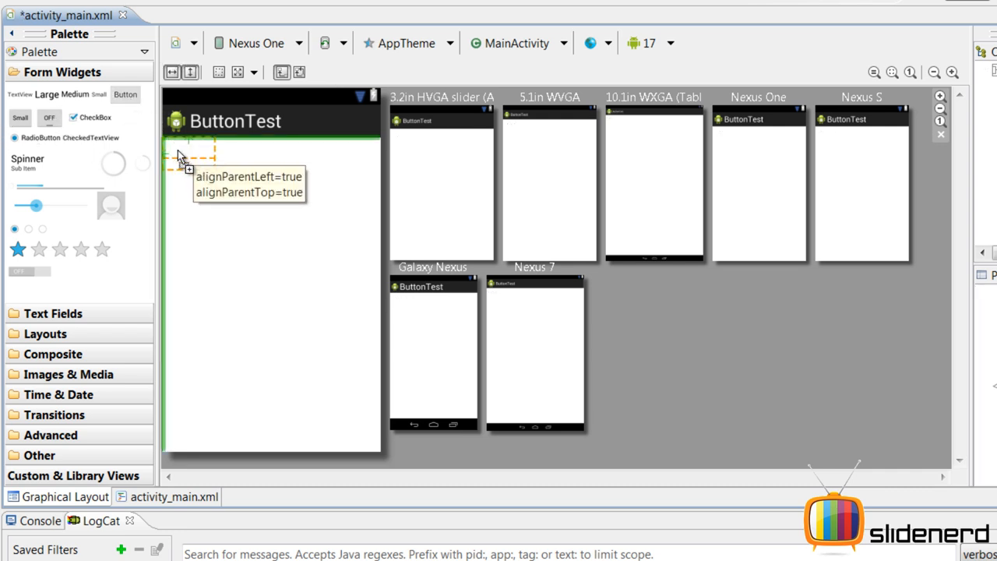
drag(124, 95, 200, 166)
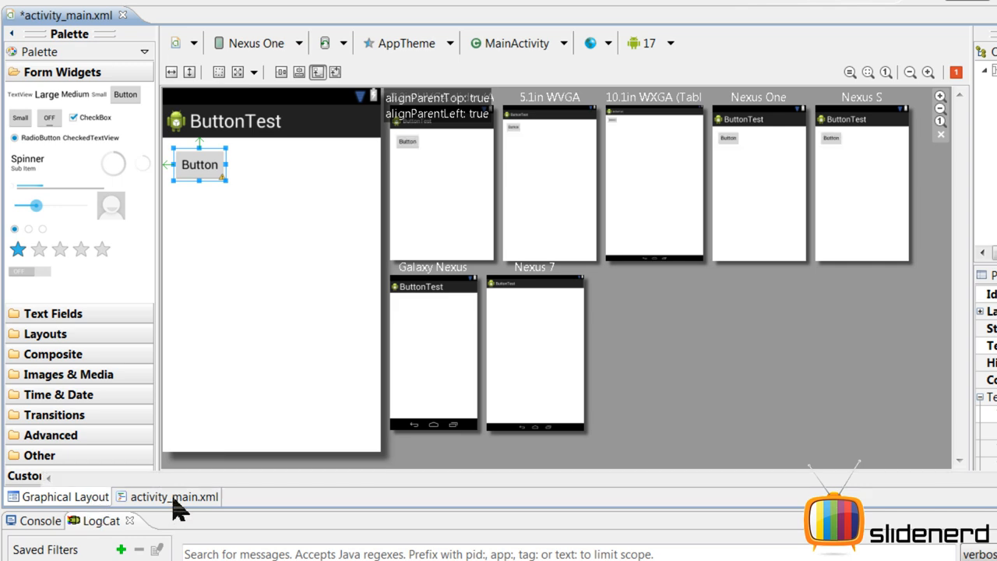
click(175, 495)
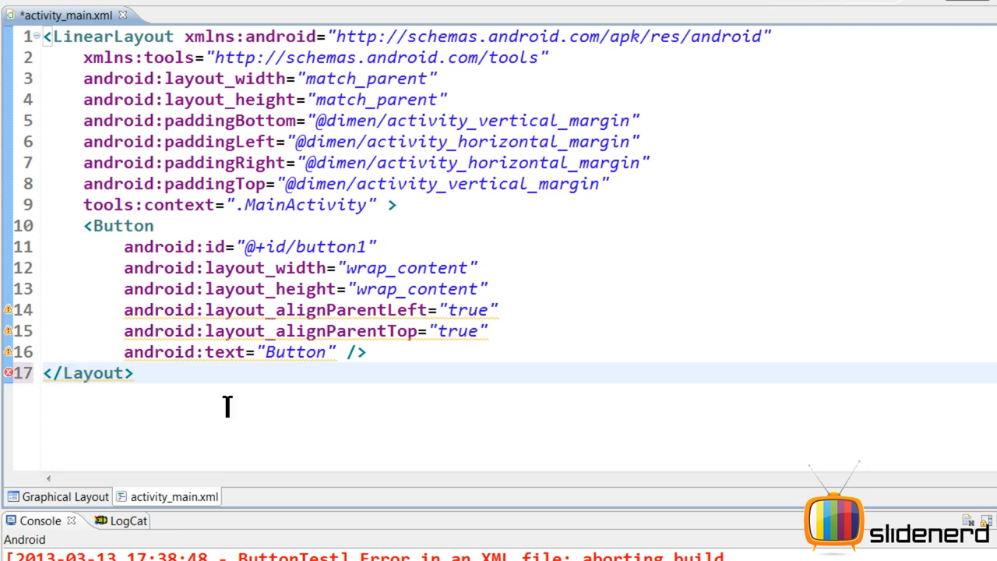
text(Linear)
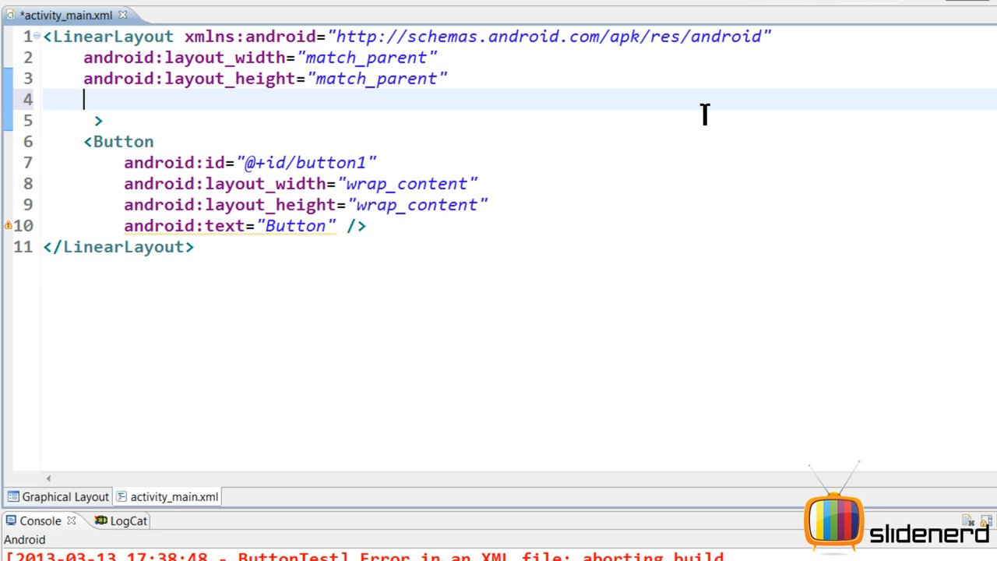
text(orientation="horizontal)
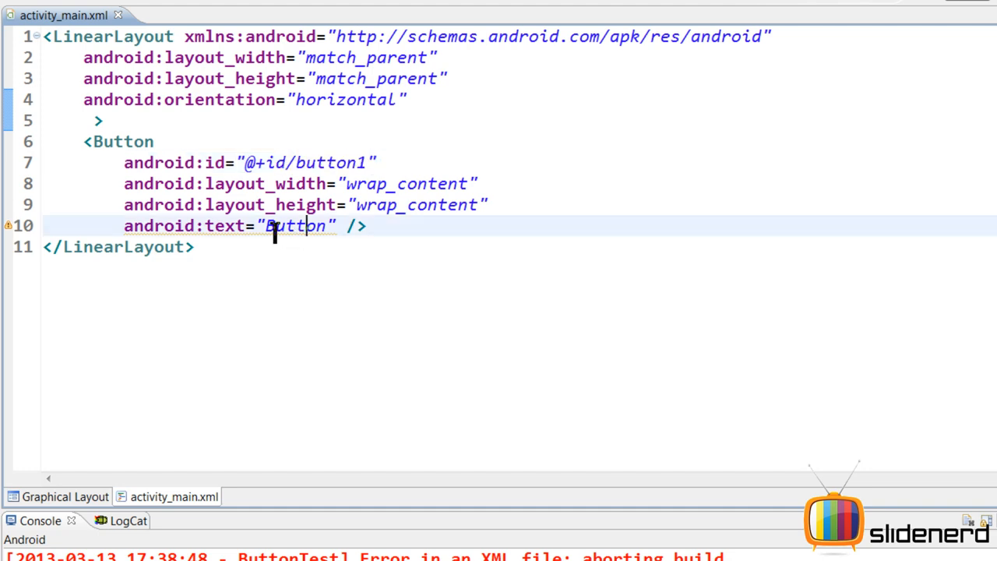
mouse_move(187, 421)
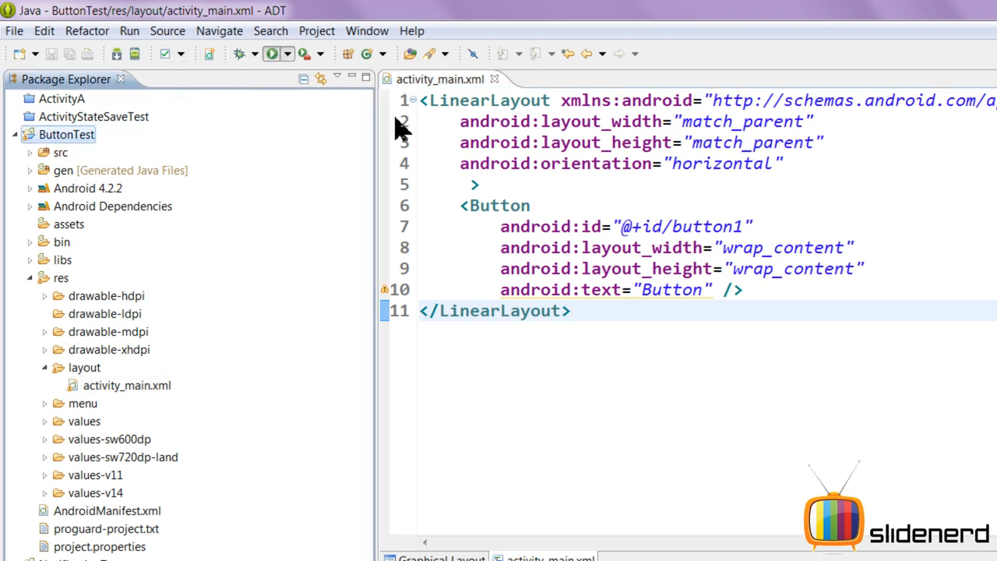
- Add android:onClick="doSomething" to the Button element in activity_main.xml
click(271, 53)
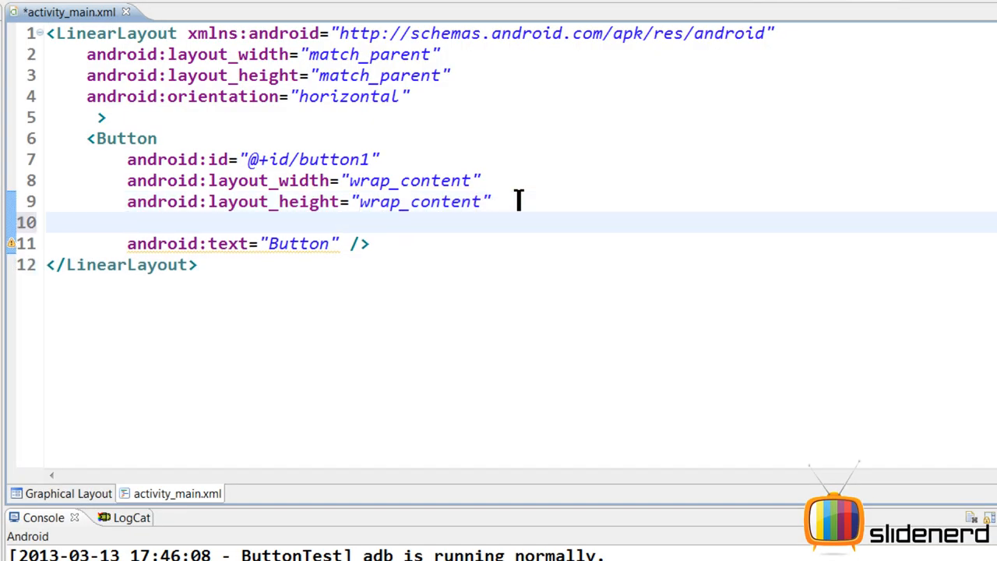
text(oid:onClick=")
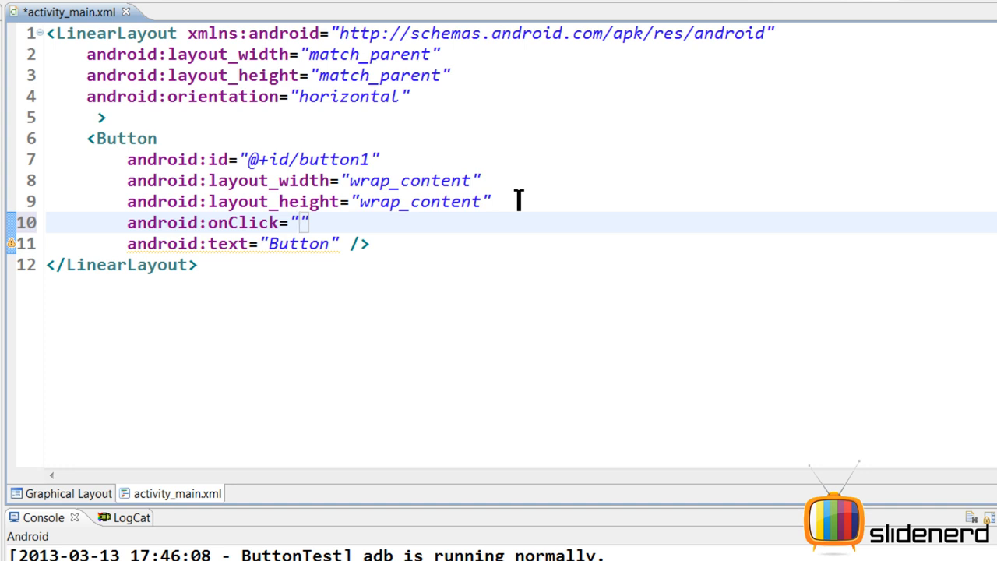
text(doSomething)
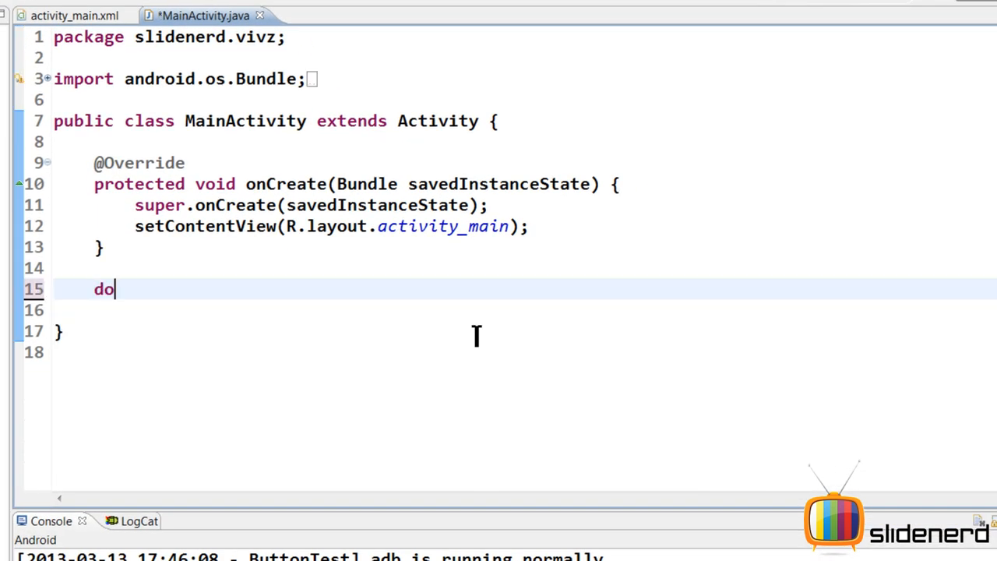
- Write public void doSomething(View v) with Log.d("VIVZ", "Button was clicked") in MainActivity.java
text(public void)
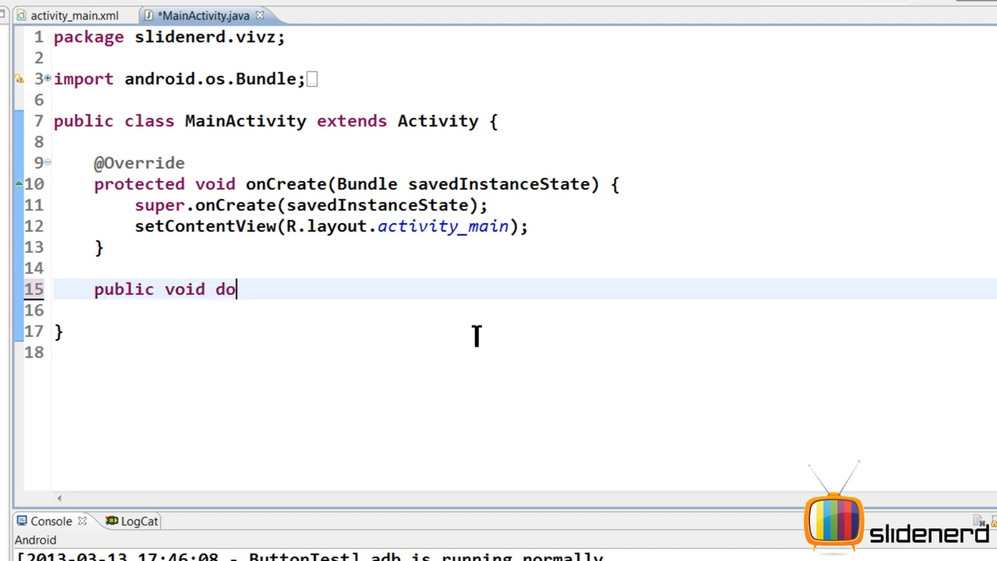
text(Something(View v)
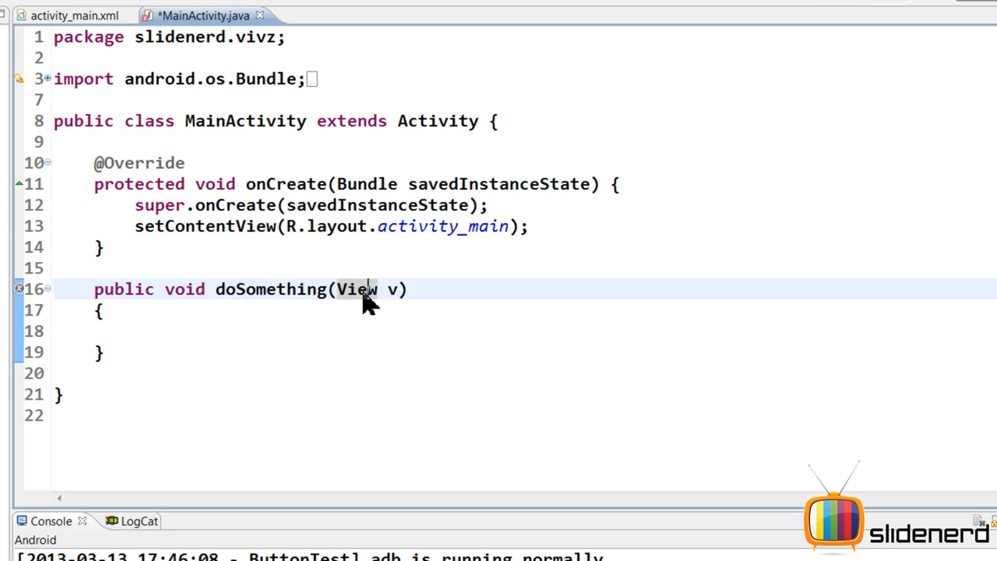
mouse_move(355, 288)
text(Log.d("", msg)
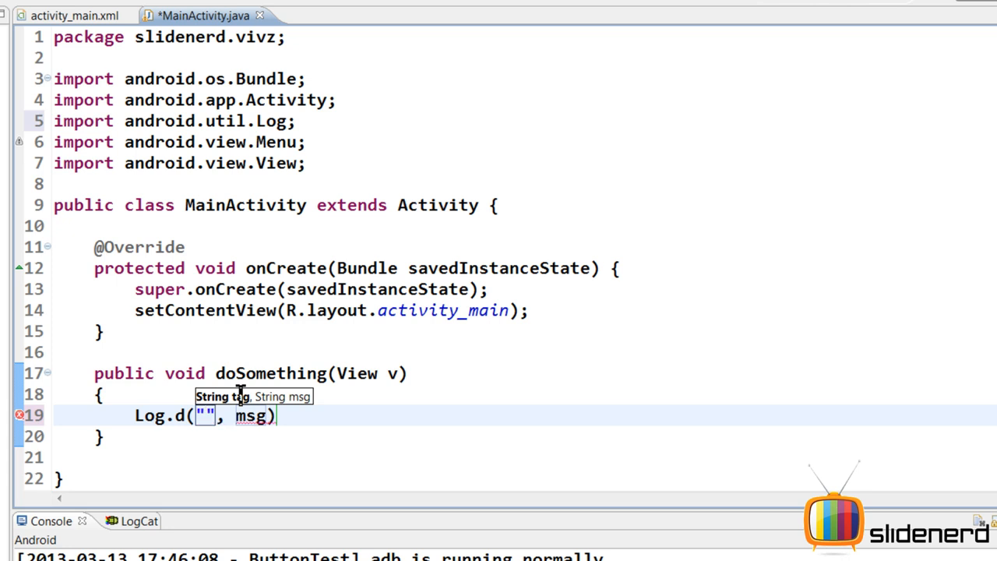
text(VIVZ)
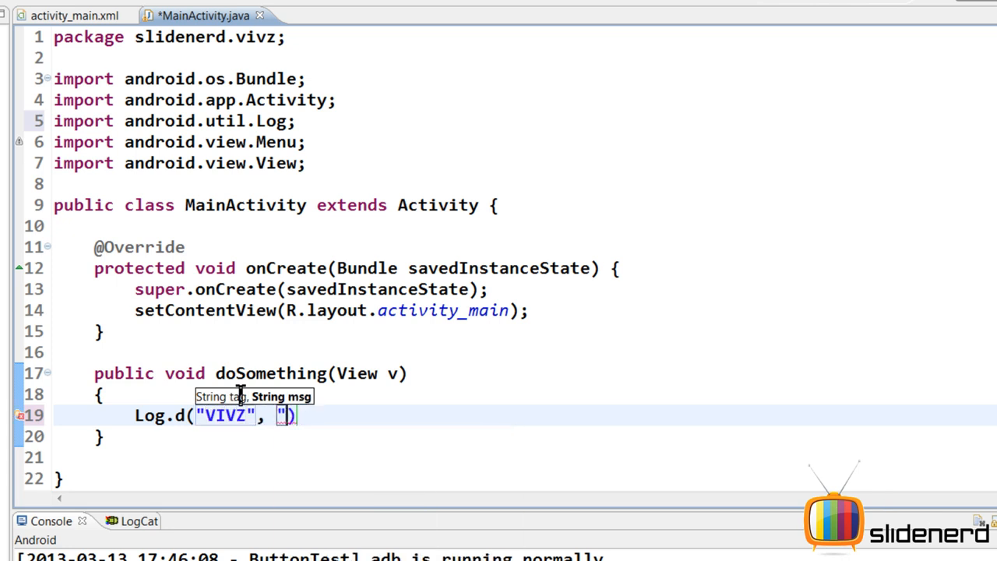
text(Button was clicked)
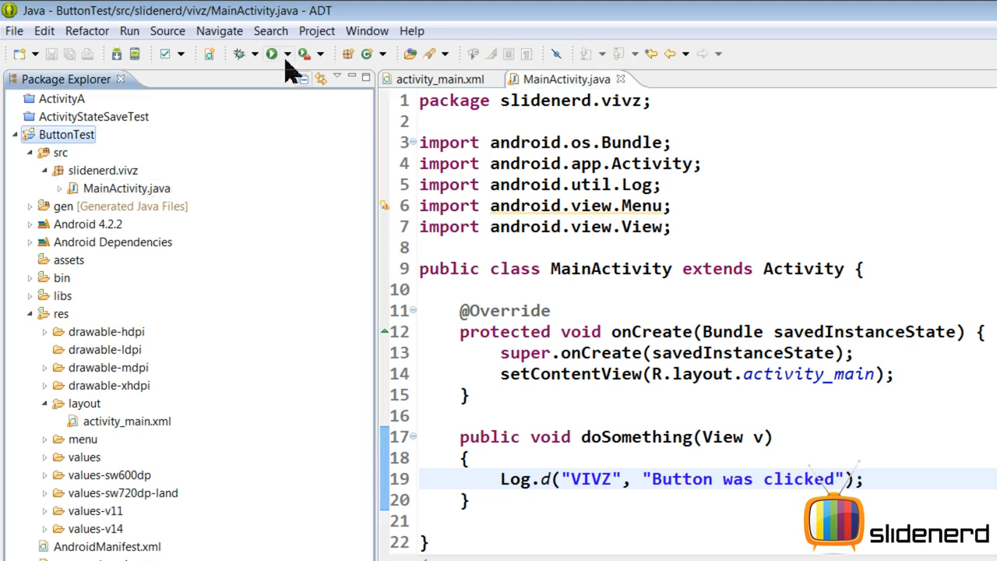
- Run ButtonTest in the emulator and tap the button several times to log "Button was clicked"
click(271, 53)
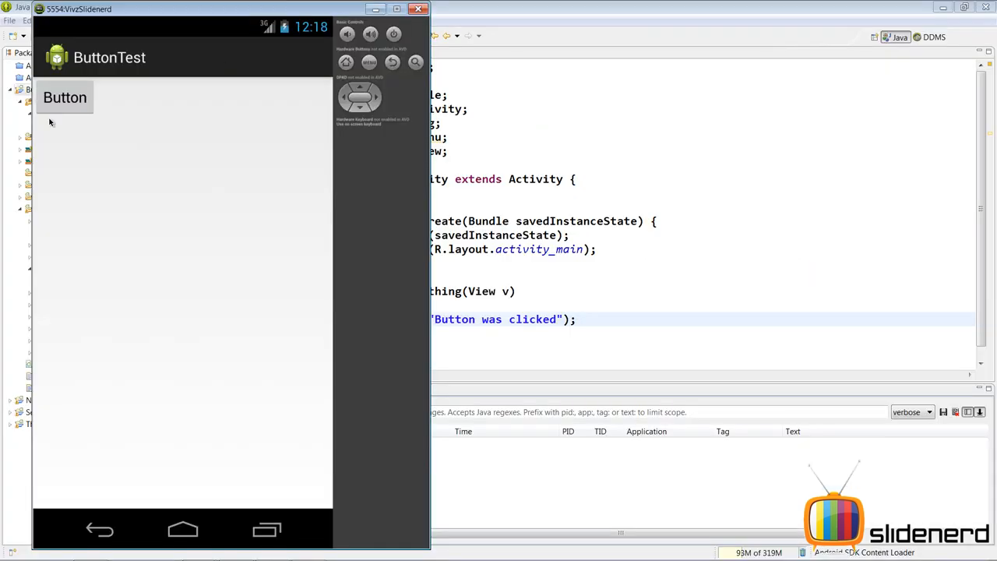
mouse_move(70, 106)
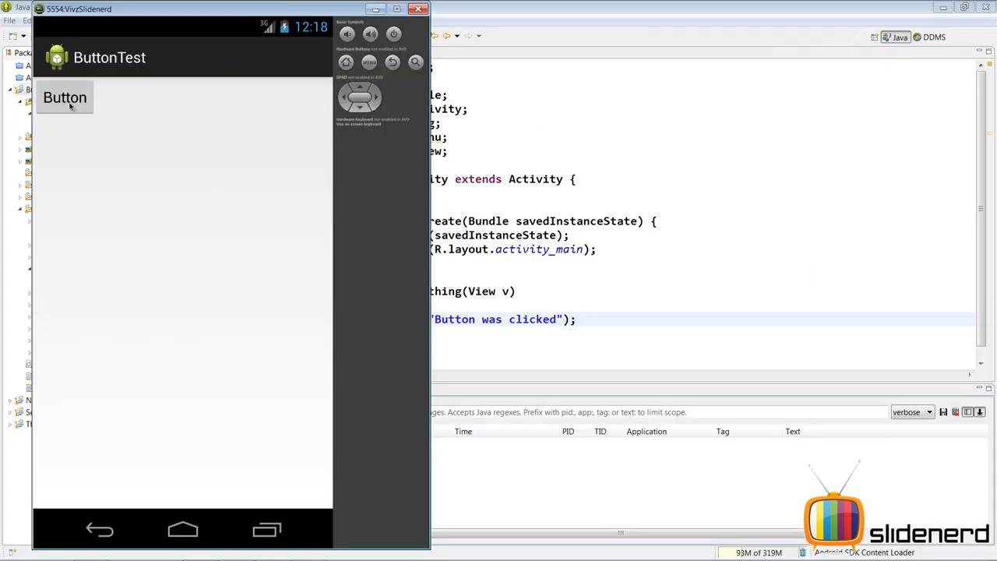
click(66, 96)
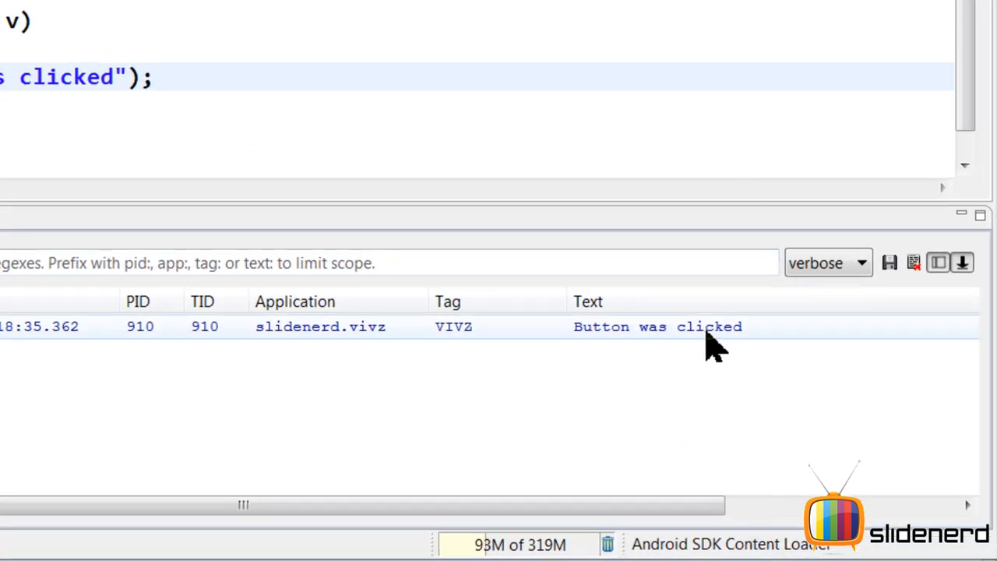
click(13, 66)
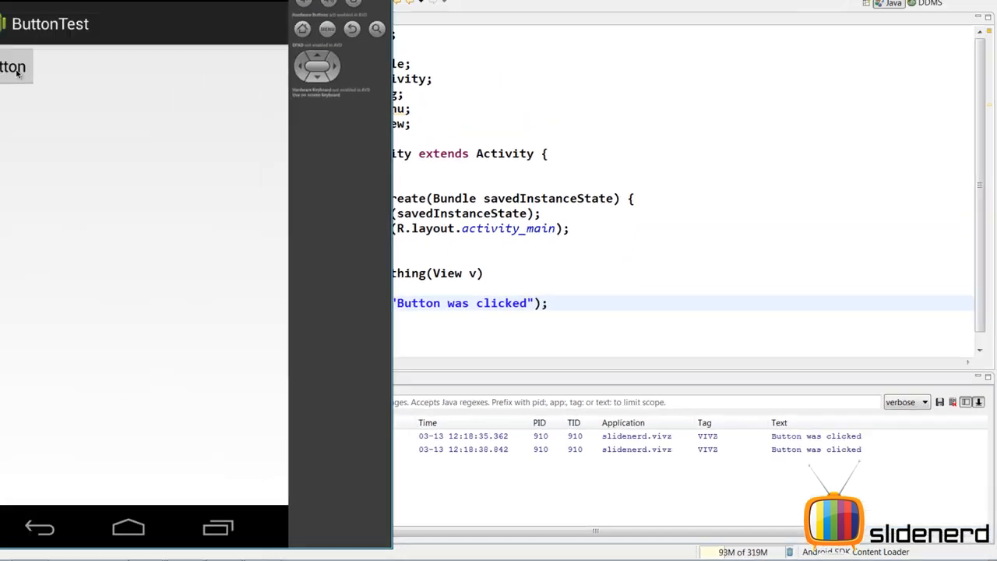
click(65, 97)
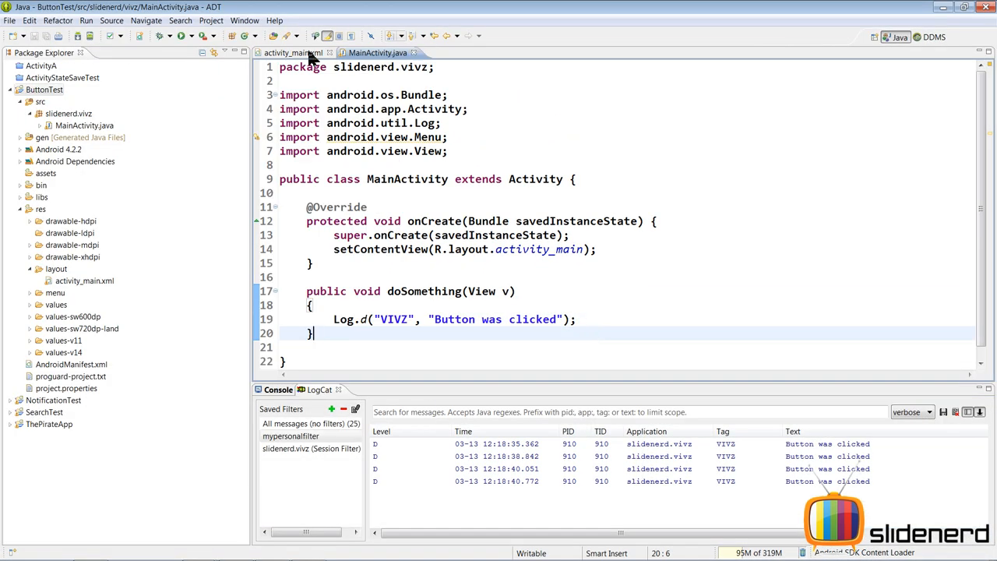
- Switch back to the activity_main.xml editor tab
click(293, 53)
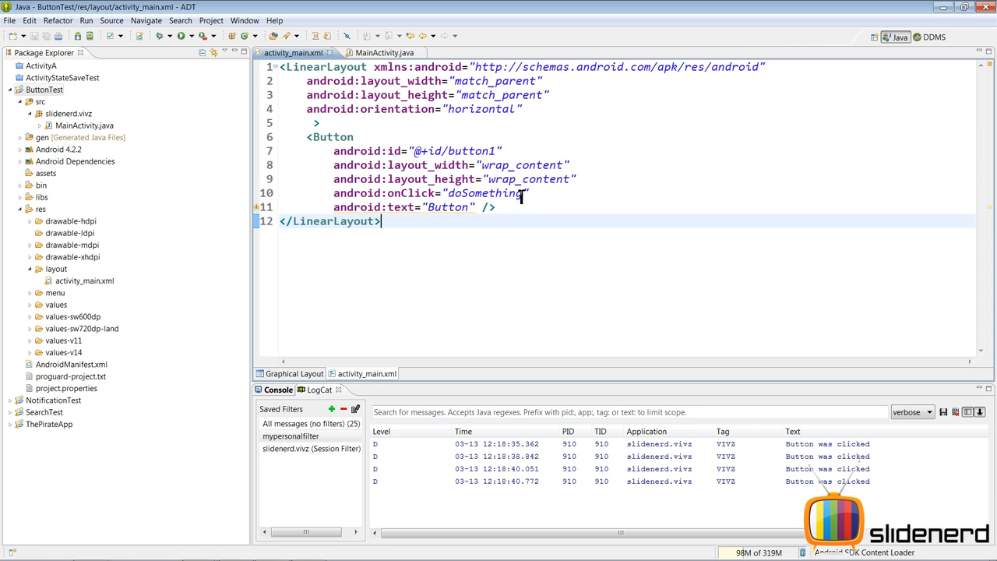
click(377, 53)
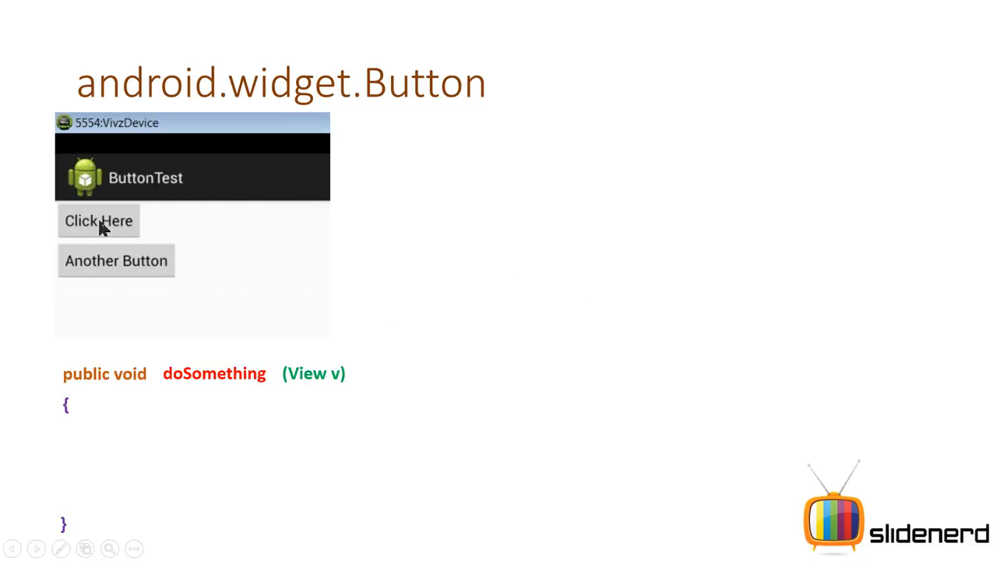
mouse_move(150, 279)
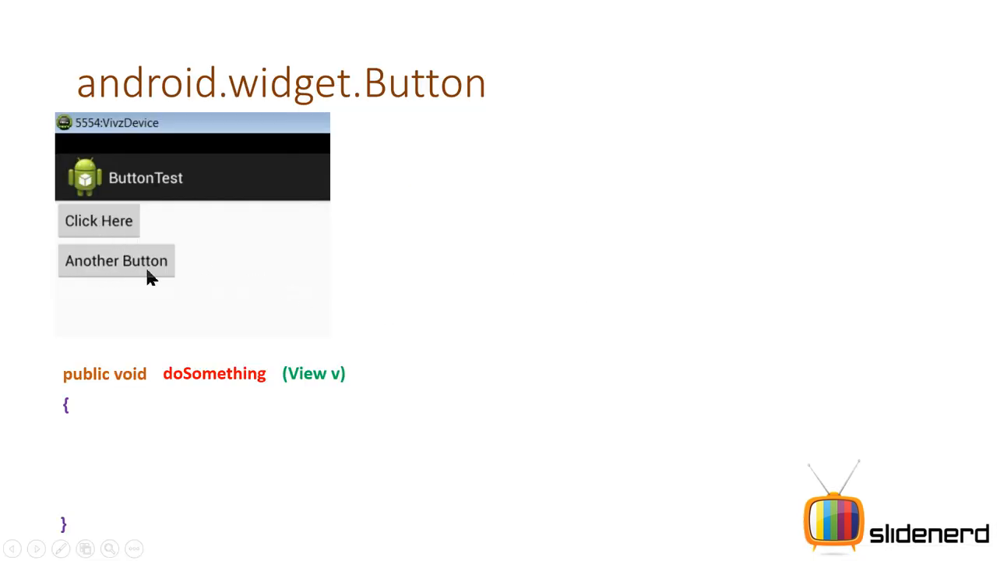
mouse_move(194, 397)
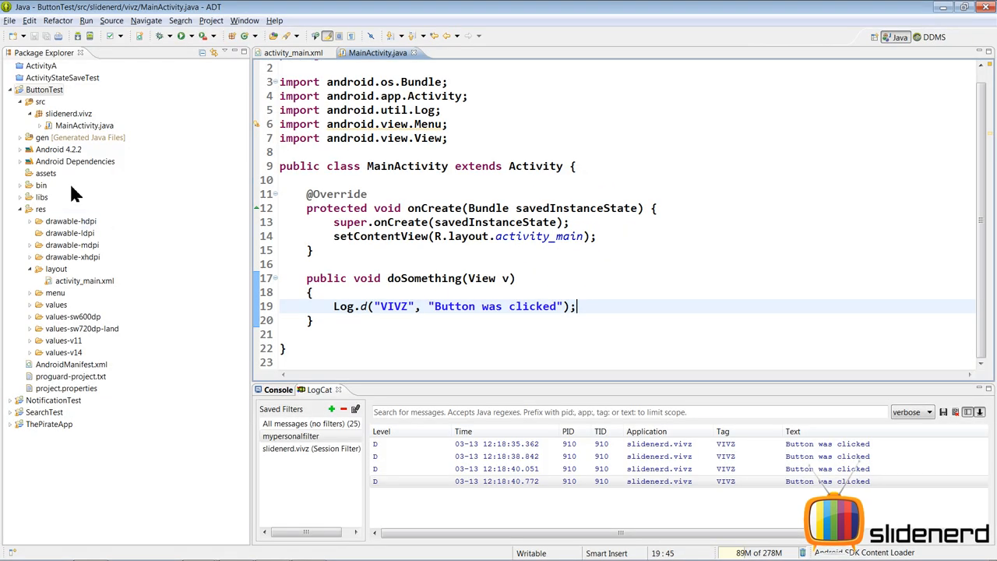
- Add a second Button beside button1 in the graphical layout and edit its label to "Another Button"
click(56, 268)
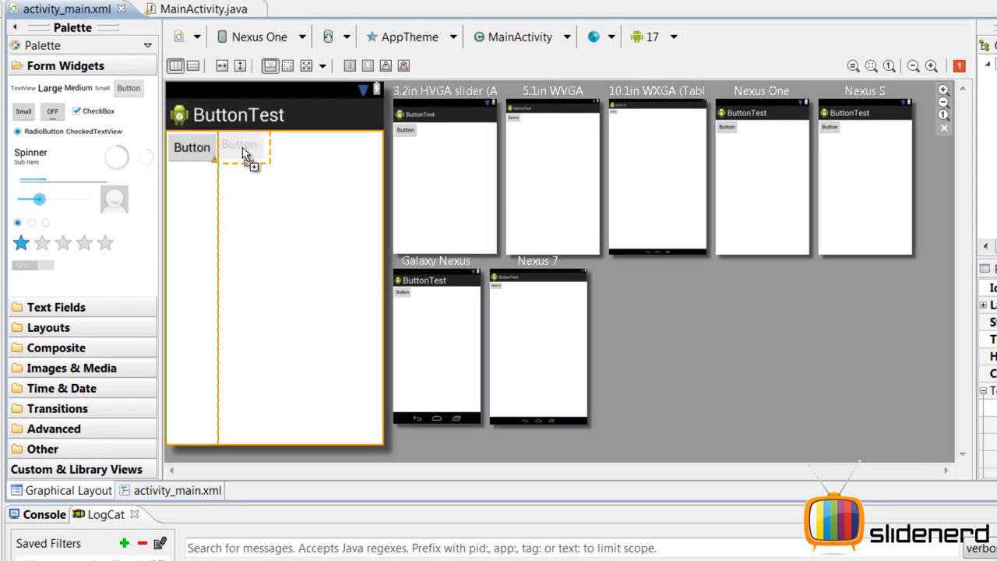
right_click(245, 146)
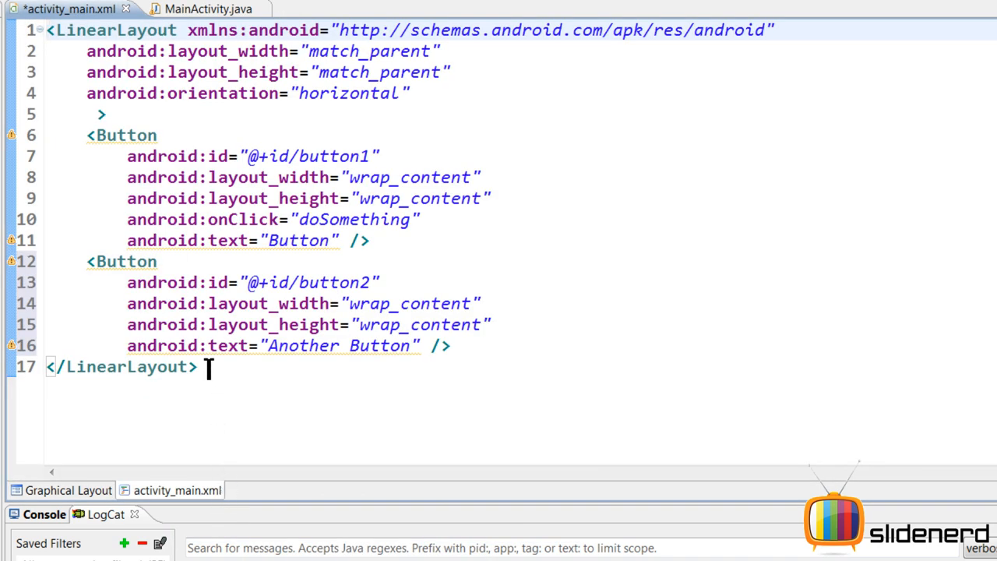
- Add android:onClick="doSomething" inside the button2 element so both buttons share the handler
drag(87, 261, 450, 346)
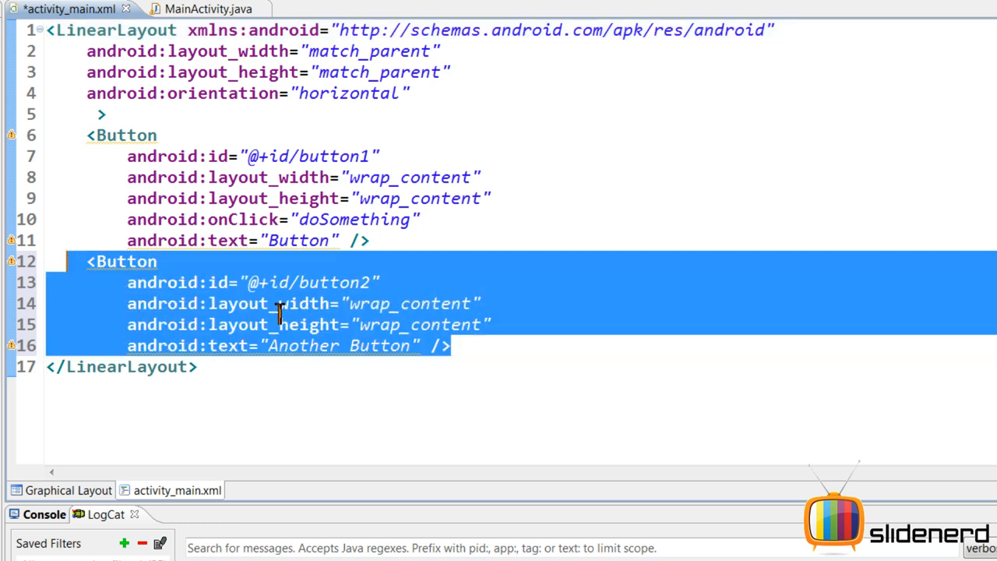
click(373, 282)
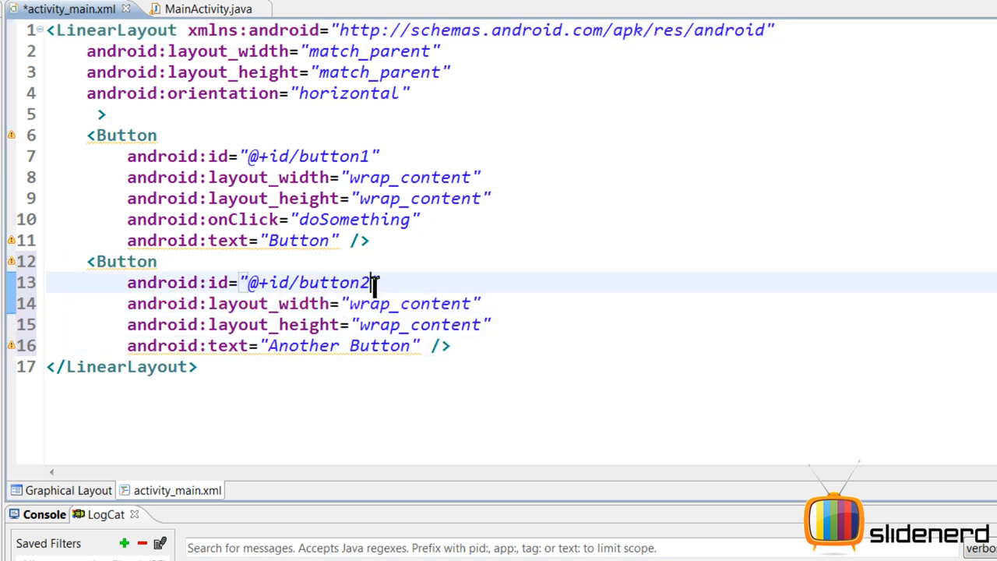
click(331, 282)
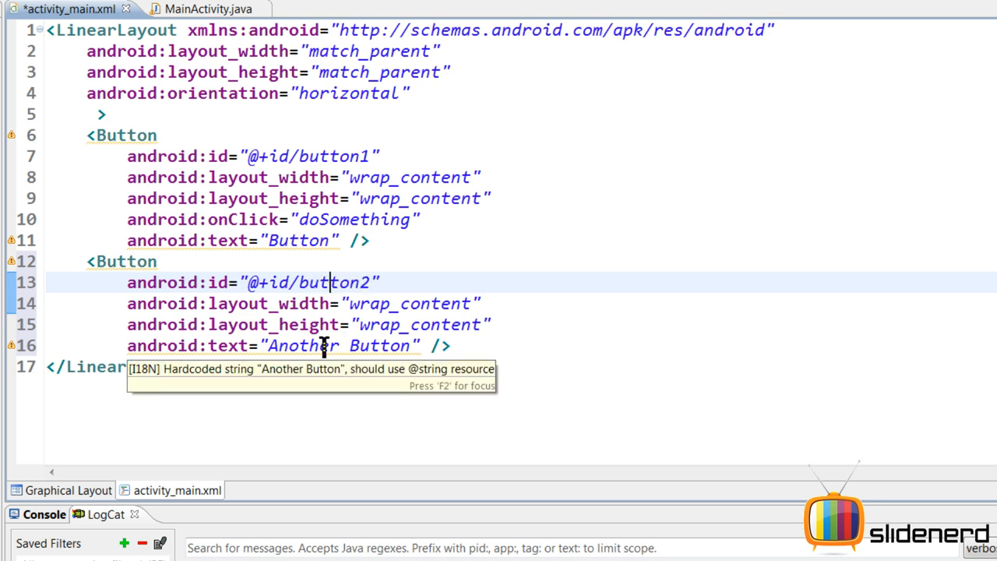
double_click(340, 346)
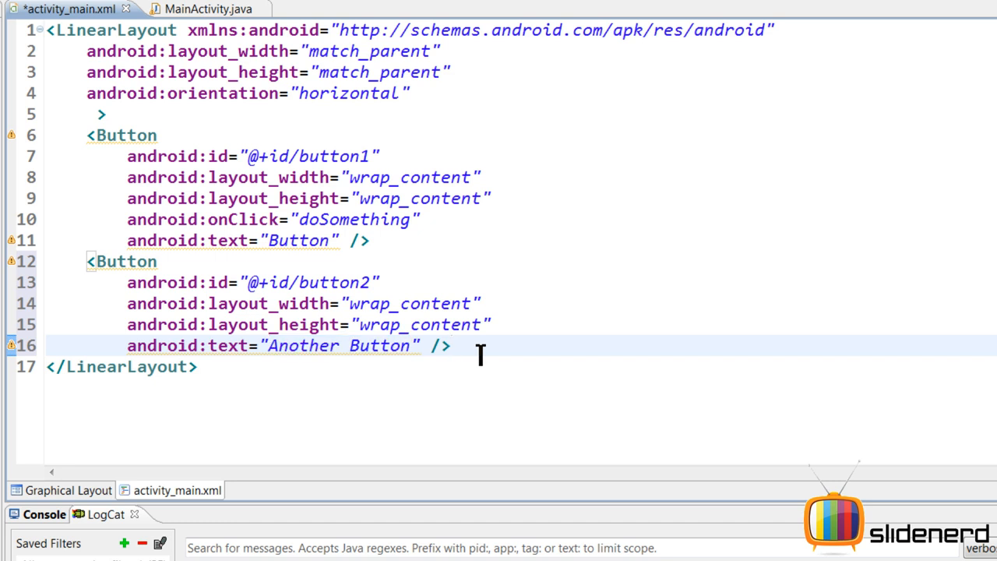
mouse_move(377, 302)
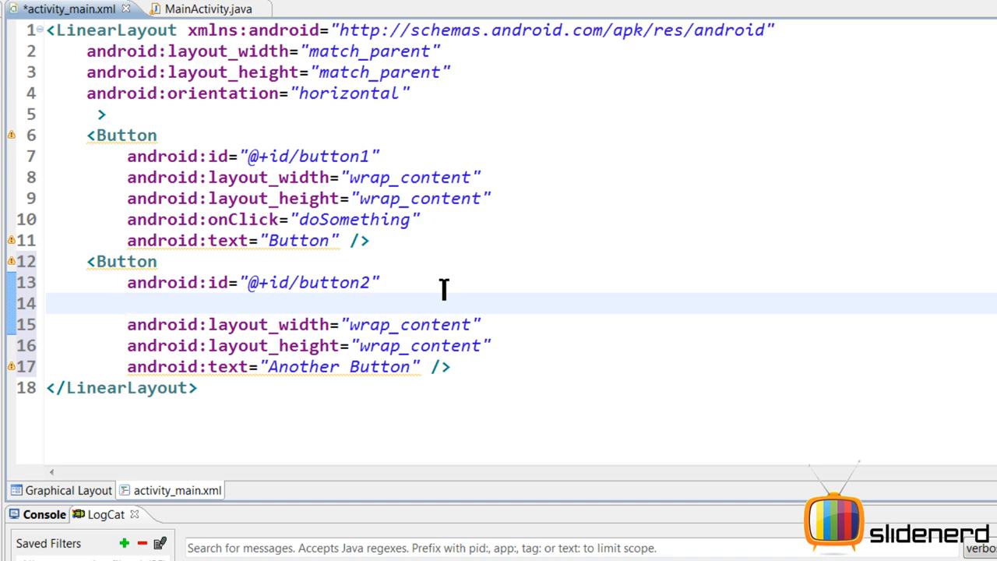
text(android:onClick="doSomething")
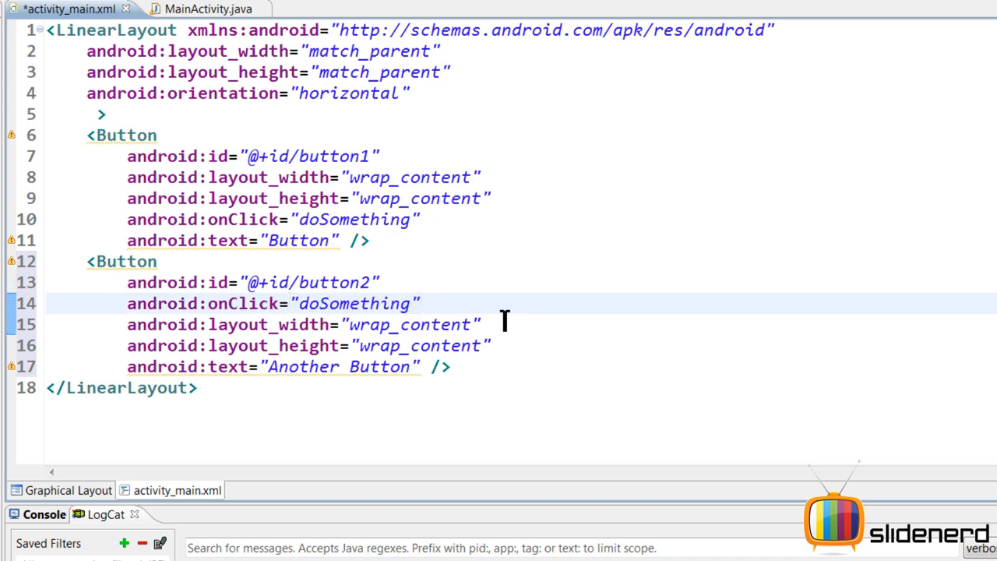
click(198, 10)
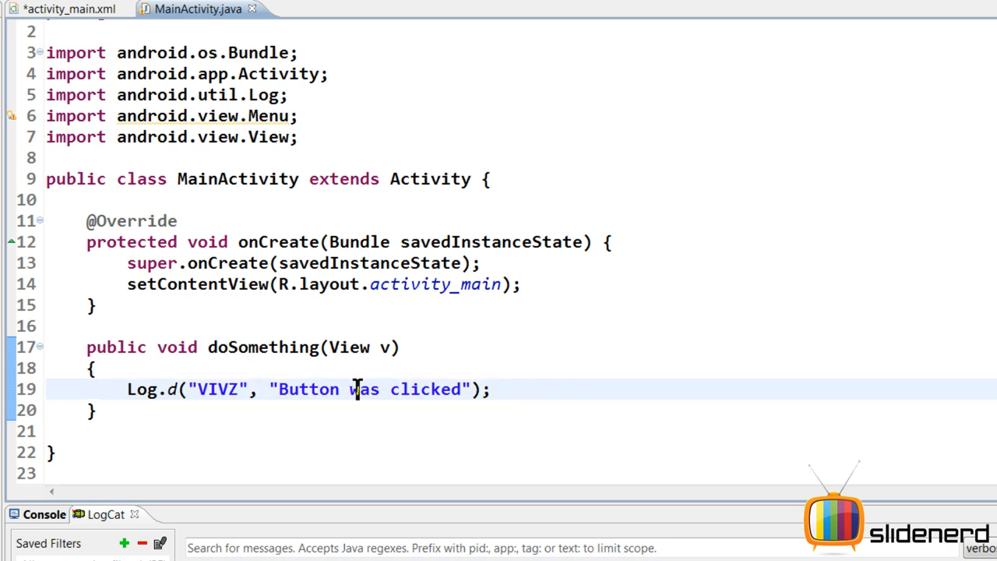
mouse_move(181, 389)
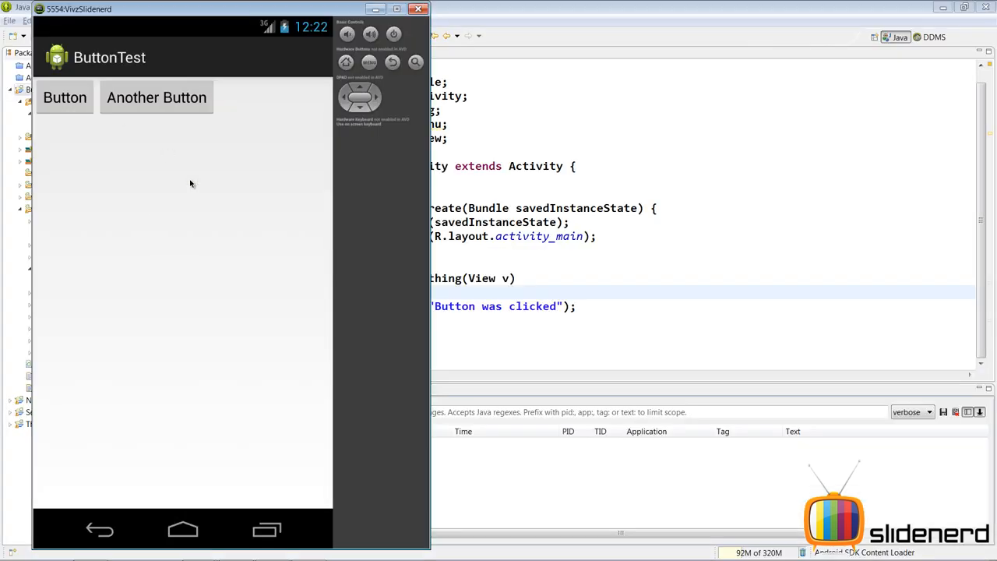
- Tap Button and Another Button in the emulator so each logs "Button was clicked" in LogCat
click(66, 97)
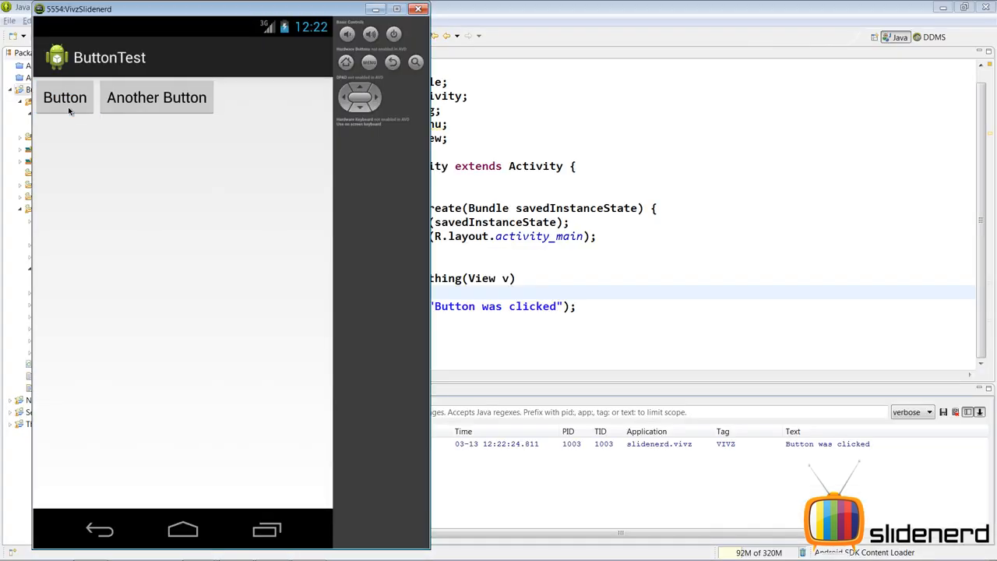
click(156, 96)
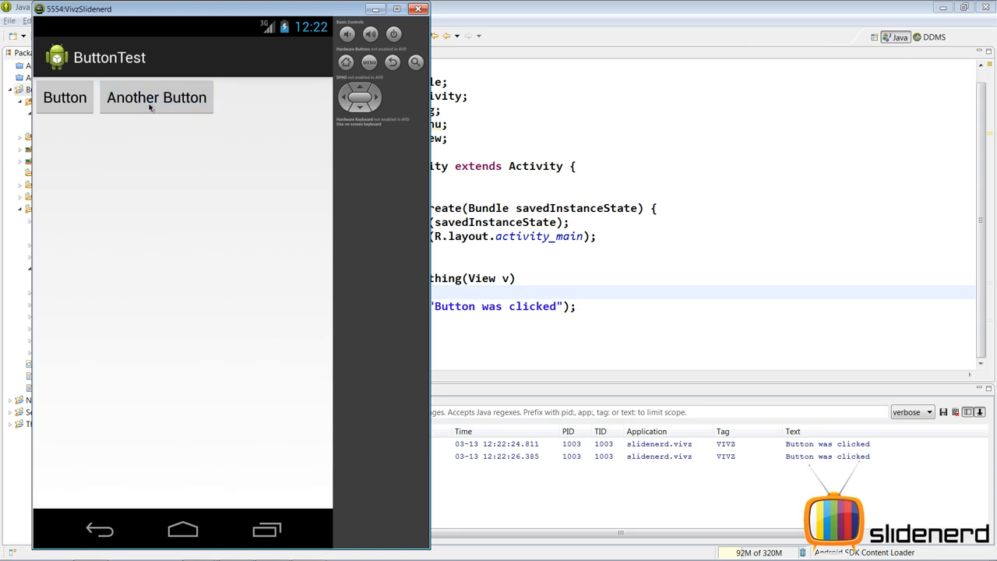
click(155, 97)
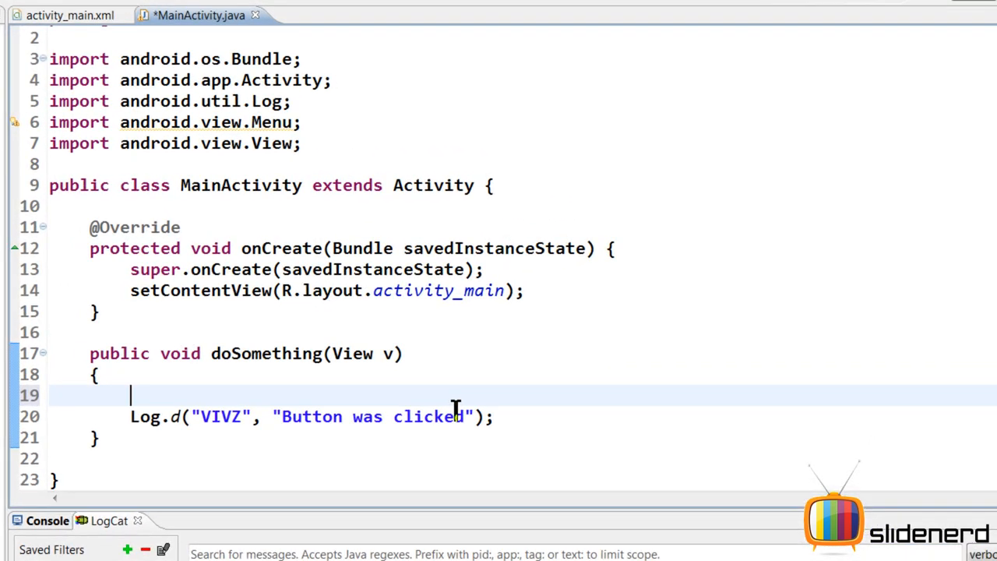
- Change the Log.d message to v.getId()+"Button was clicked"
text(v.getId()
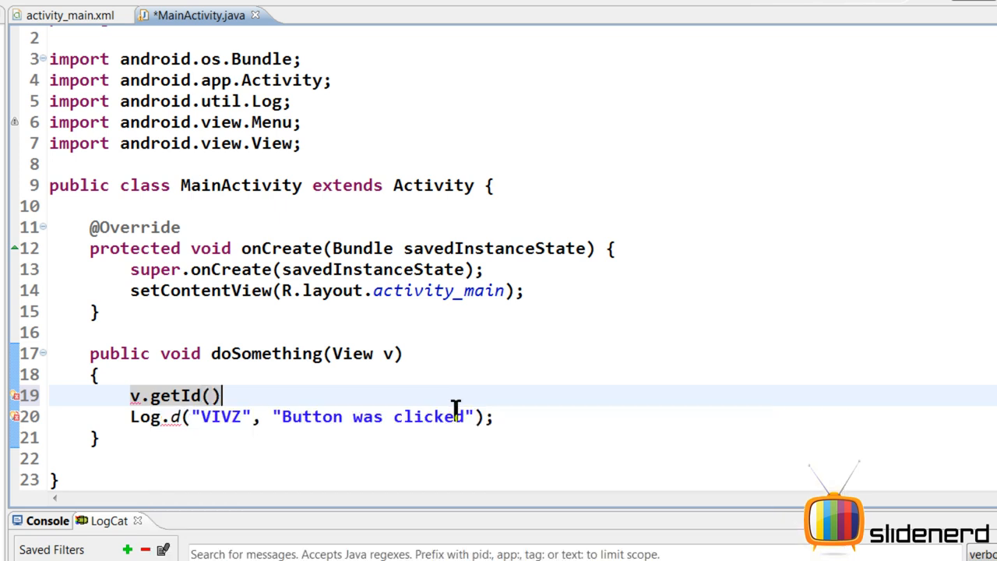
text(;)
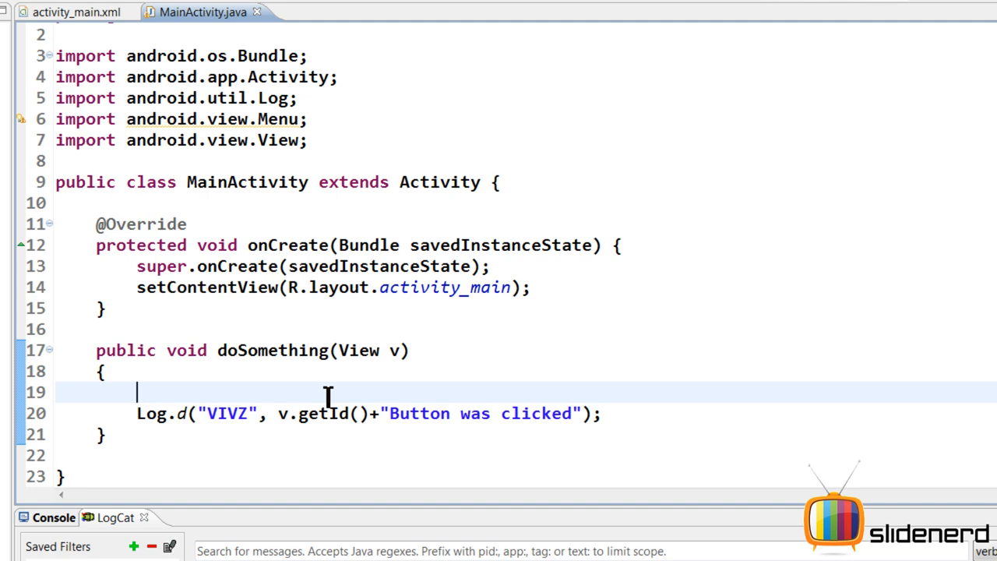
- Wrap the log in if(v.getId()==R.id.button1){...} with message "First Button was clicked"
text(if()
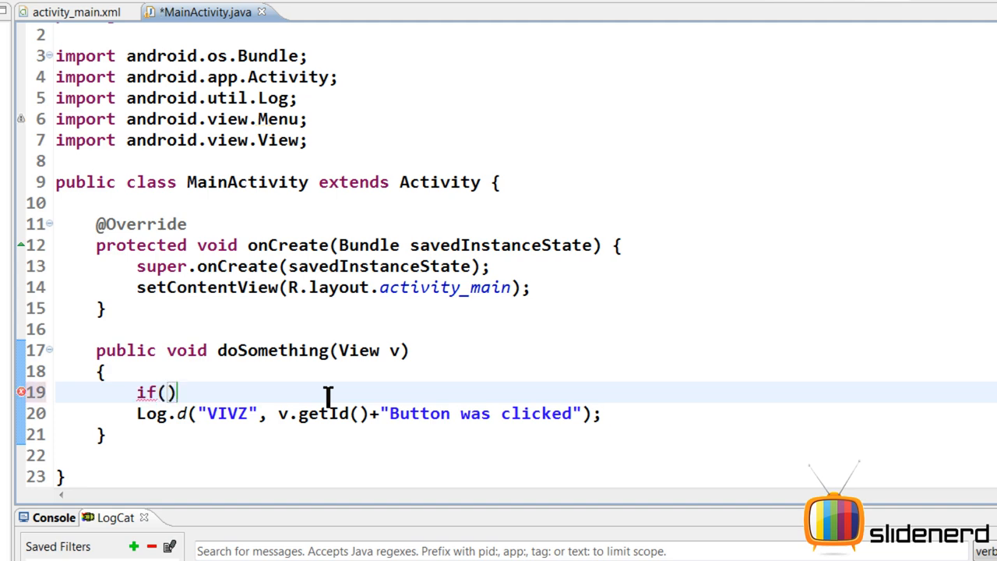
text(v.getId()==)
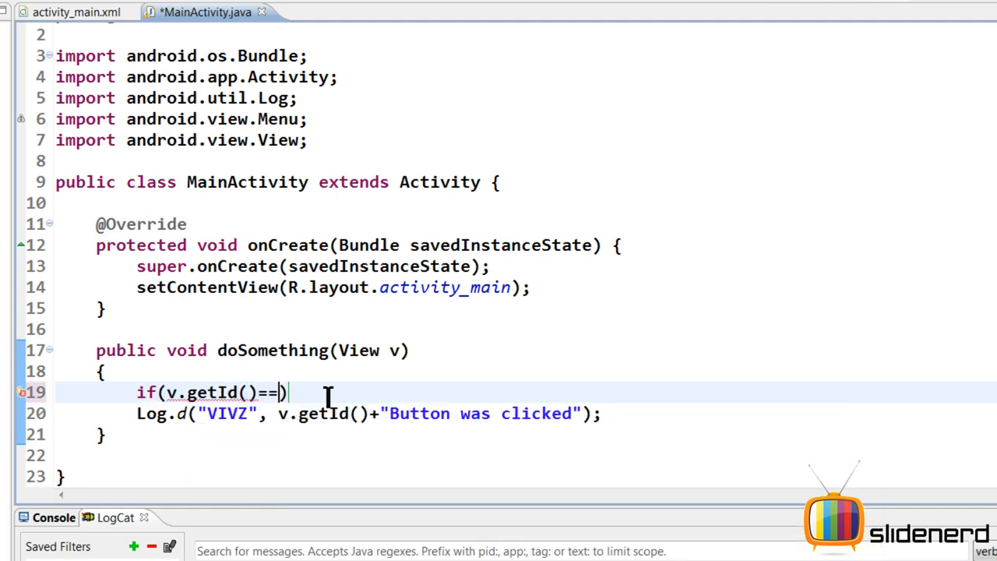
text(R.id)
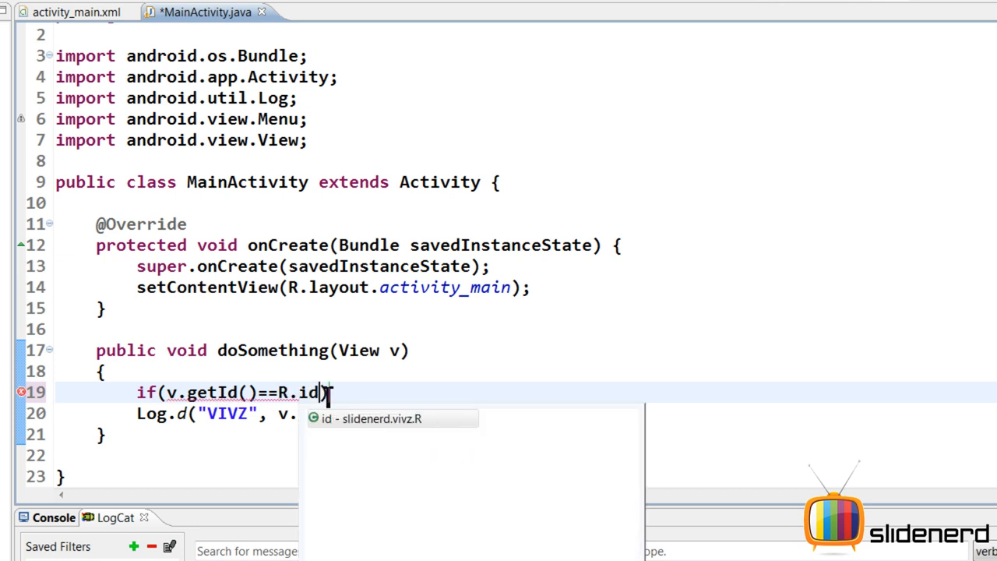
text(button1)
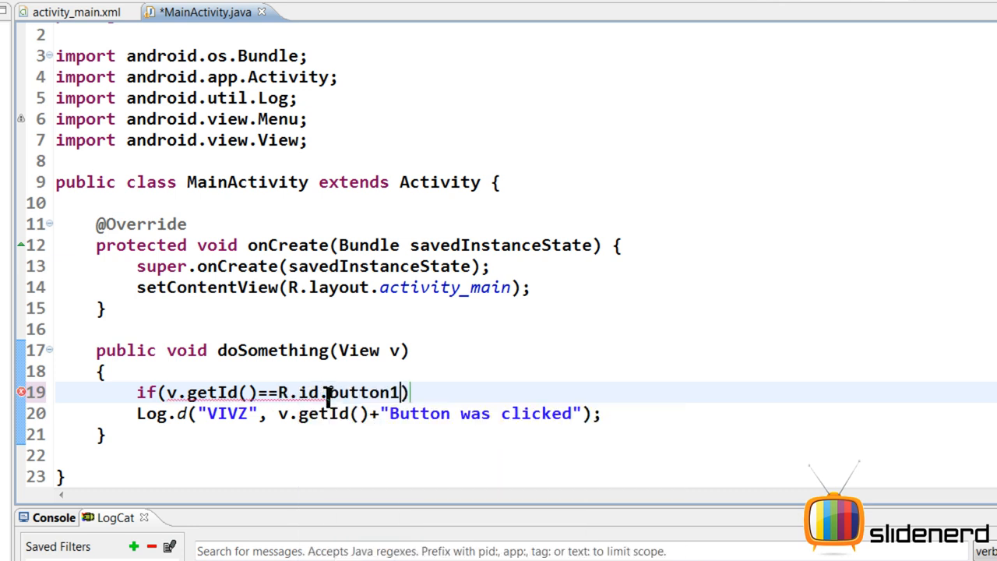
double_click(343, 392)
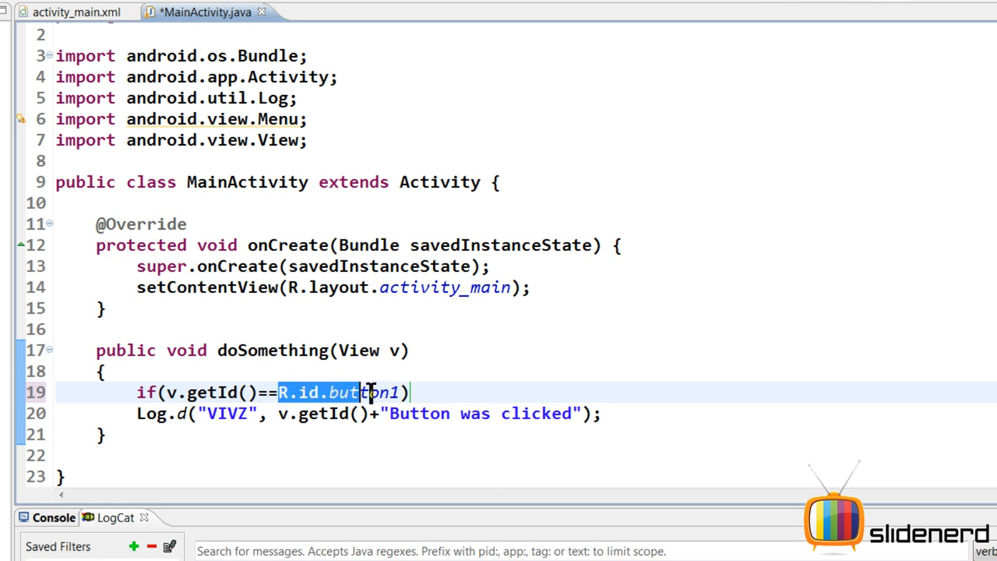
text(button1)
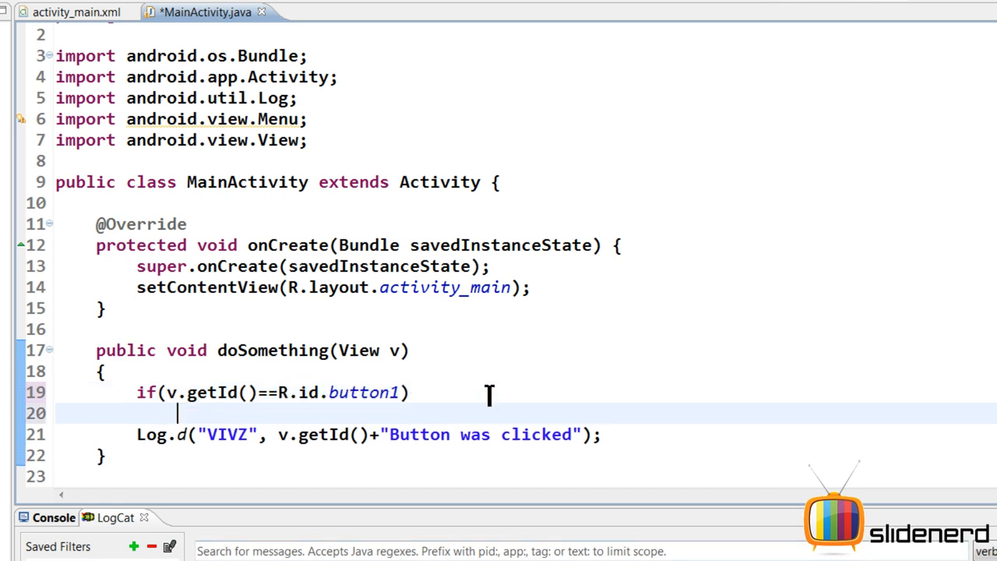
text({)
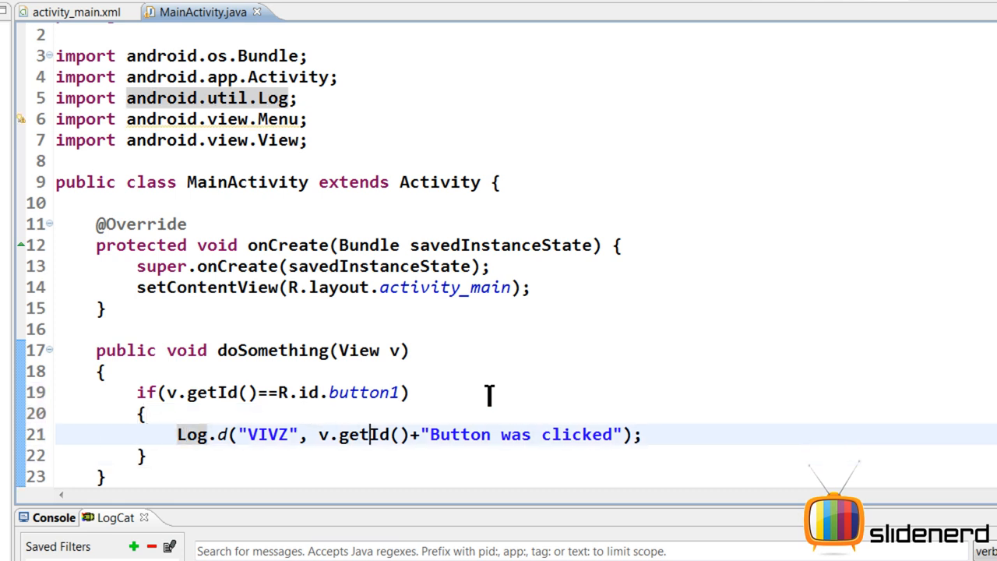
text("First Button was clicked")
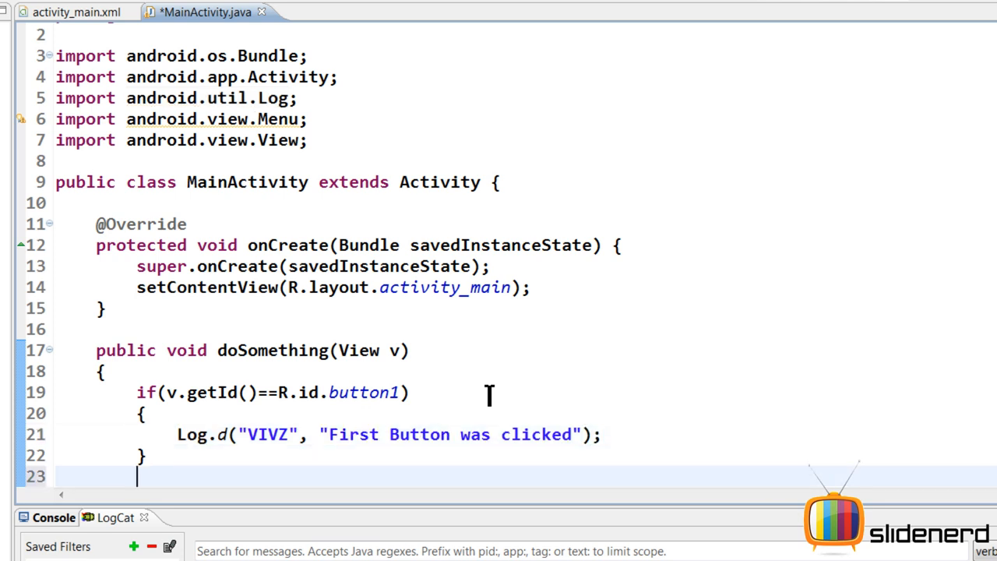
- Add an empty else if(v.getId()==R.id.button2){ } branch after the first one
text(else if()
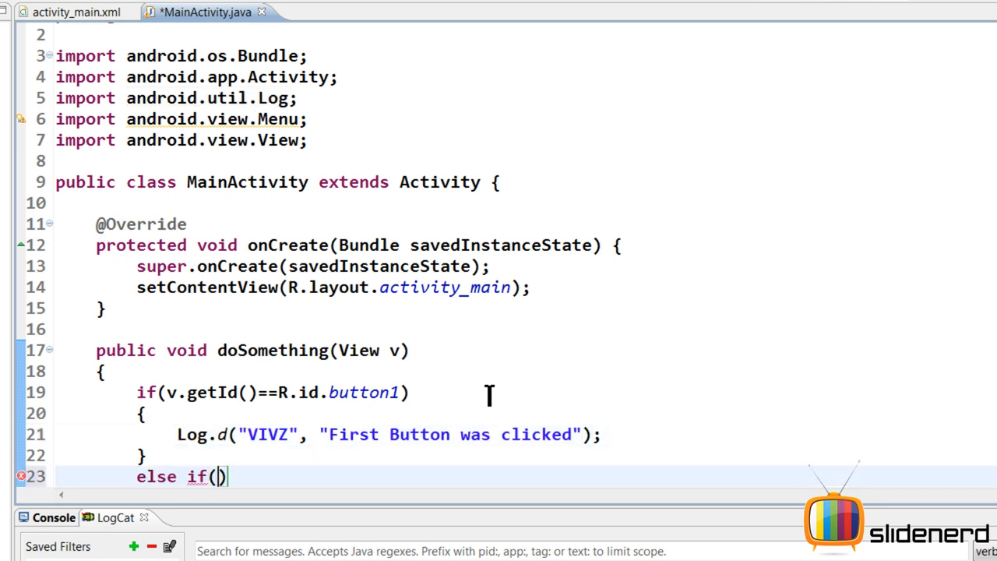
text(v.getId()==R.id.button2)
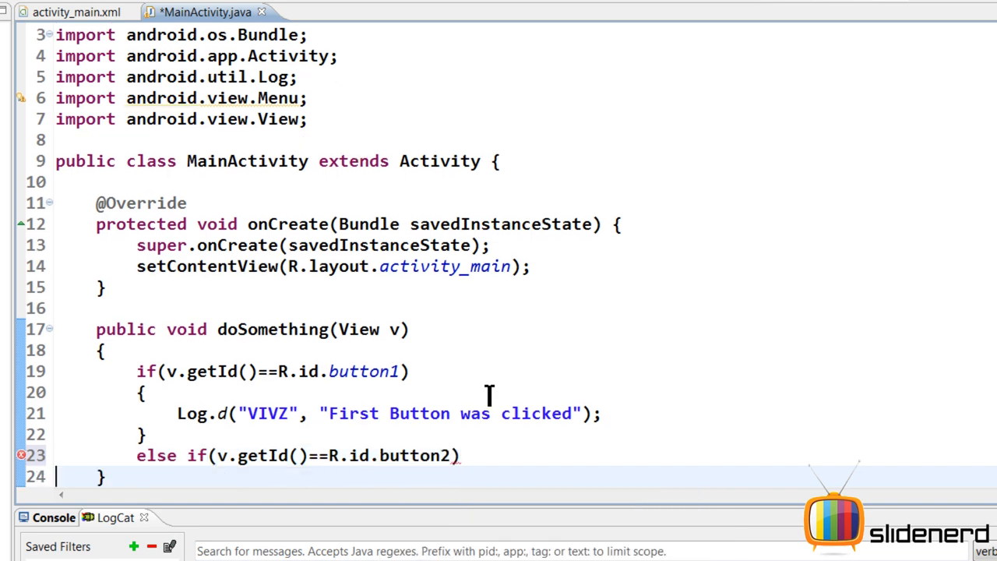
key(Return)
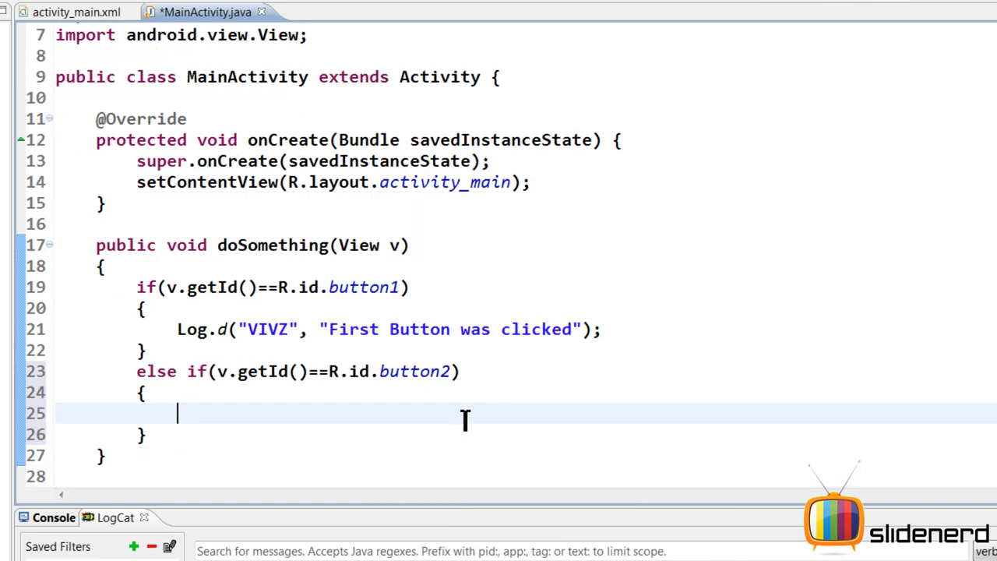
mouse_move(262, 424)
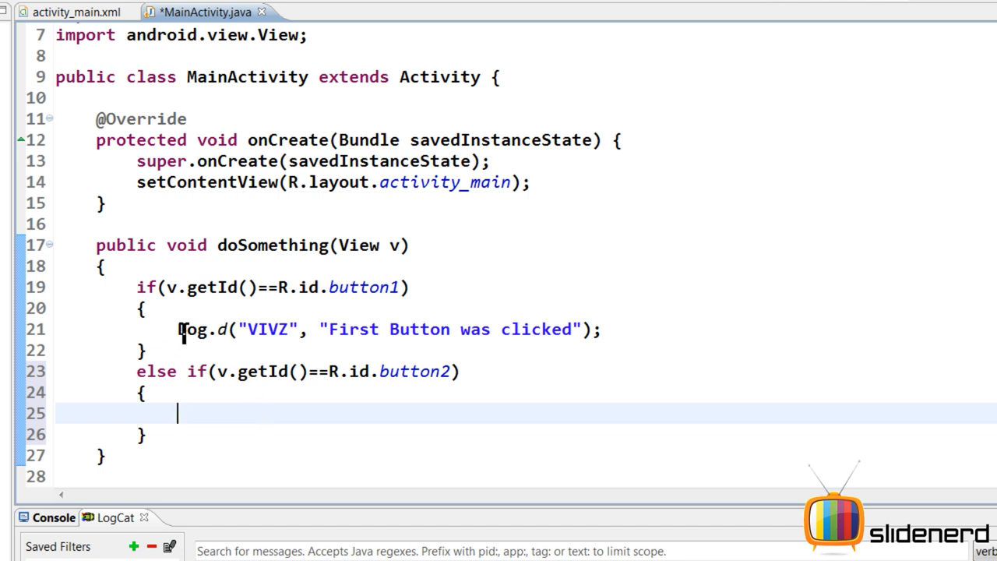
click(179, 328)
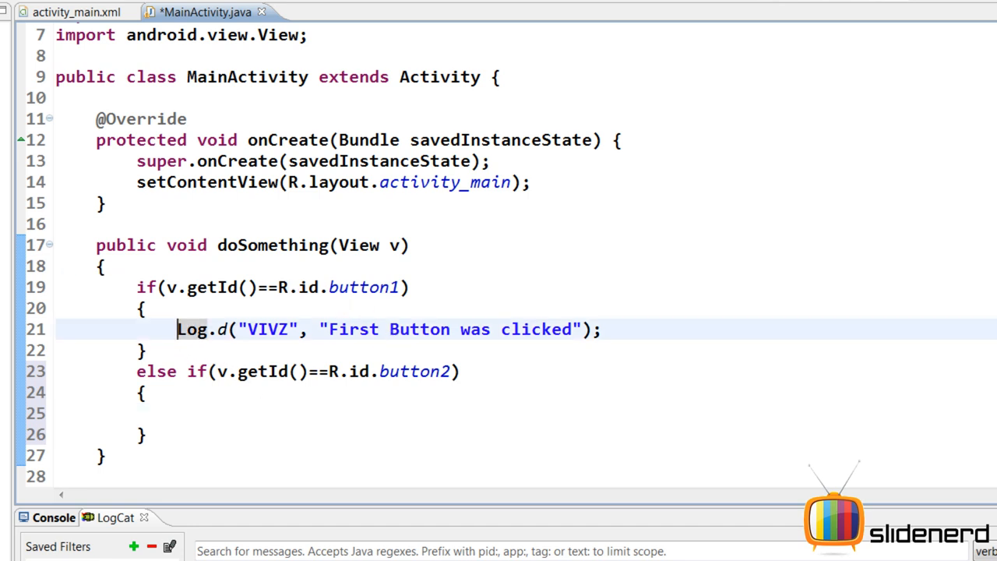
click(77, 12)
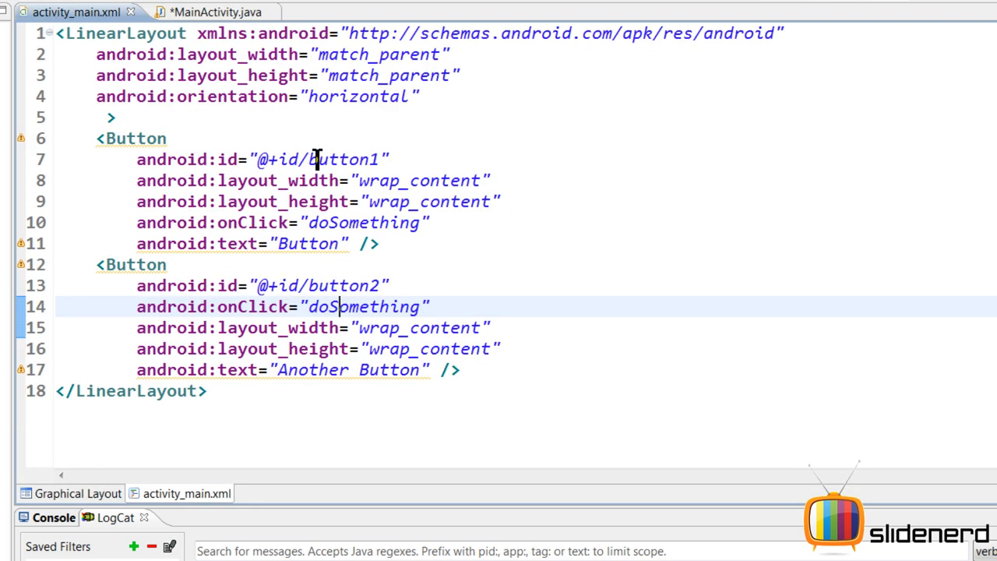
click(300, 181)
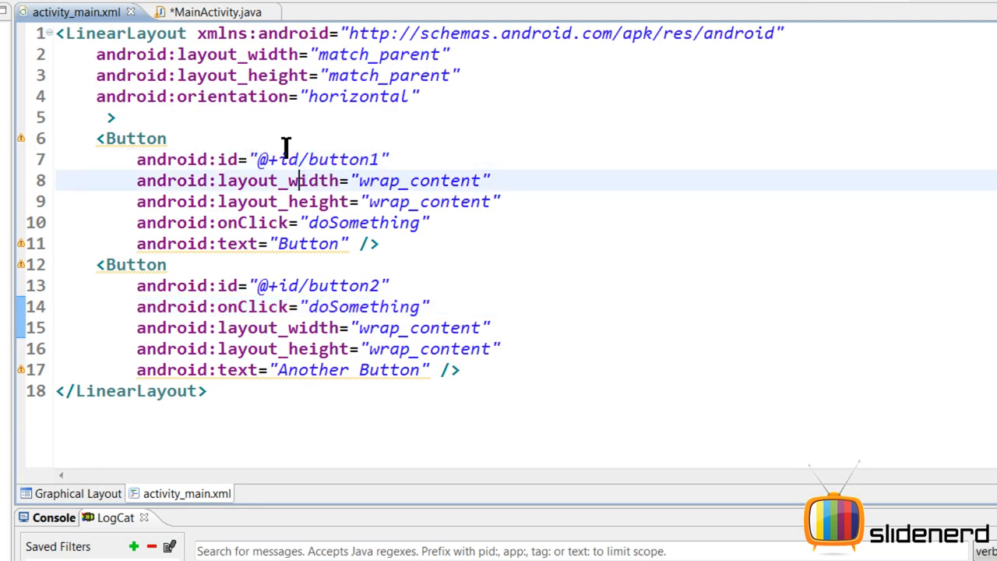
click(205, 12)
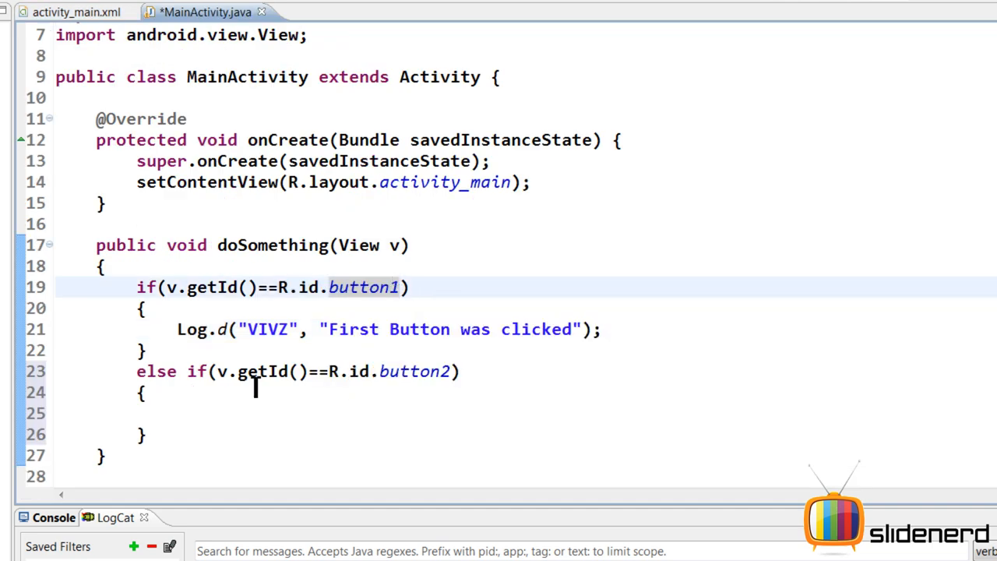
- Add Log.d("VIVZ", "Second Button was clicked") in the button2 branch, save, and press the first button in the emulator
triple_click(388, 328)
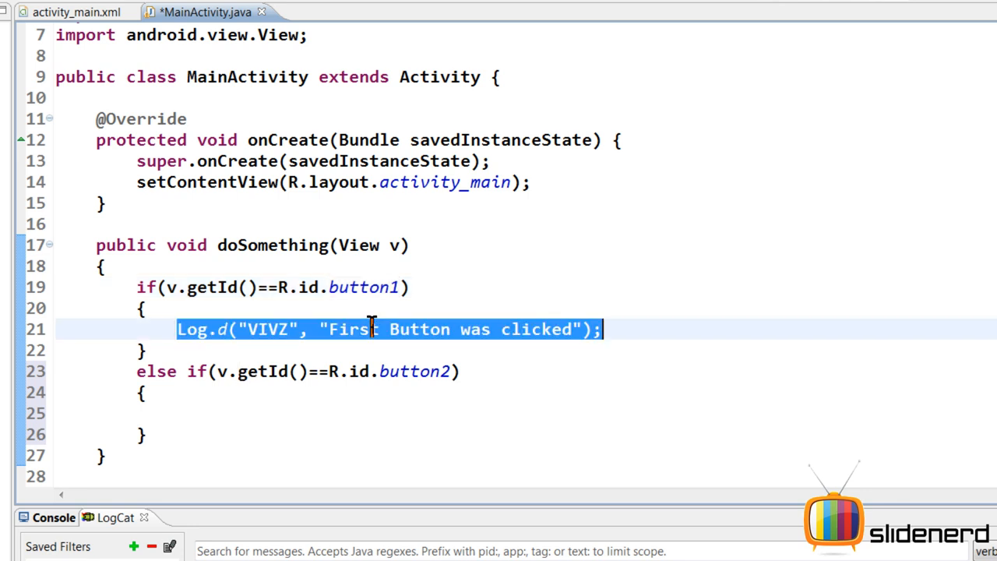
text(Log.d("VIVZ", "Second Button was clicked");)
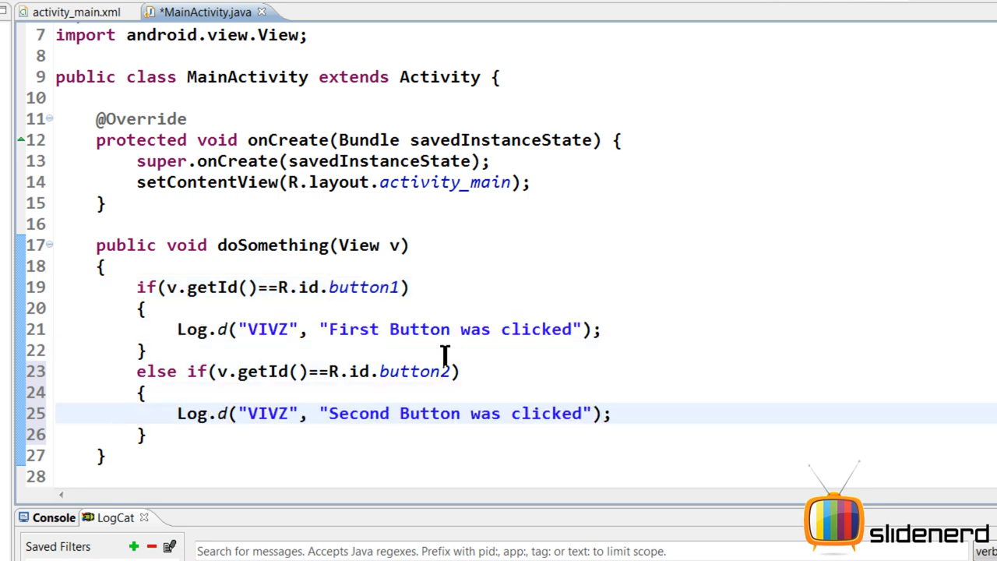
key(ctrl+s)
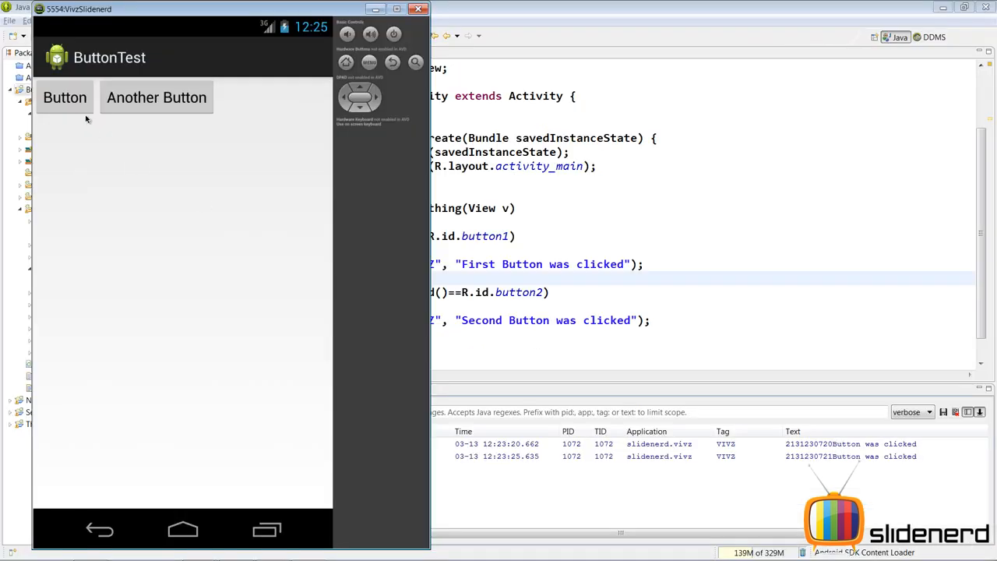
click(65, 96)
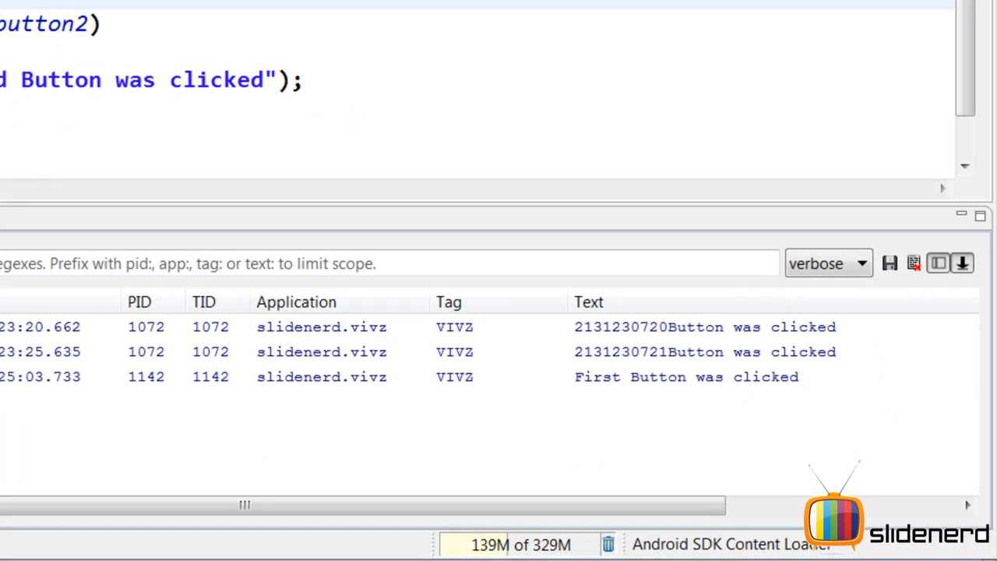